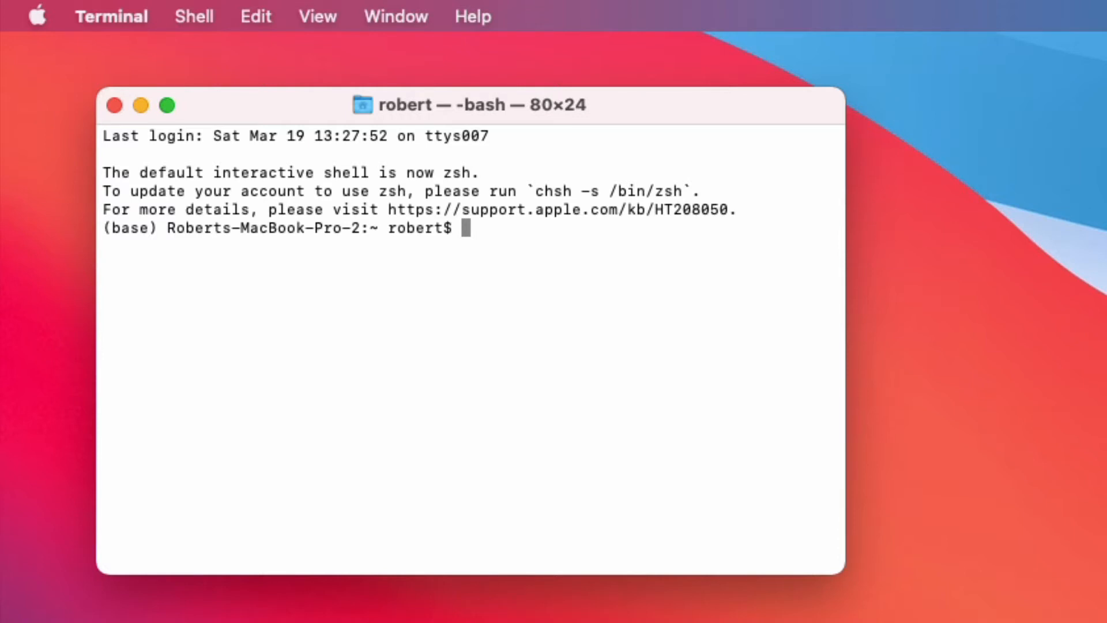
# - Run brew install cmake to upgrade CMake to 3.22.3
pyautogui.write('brew')
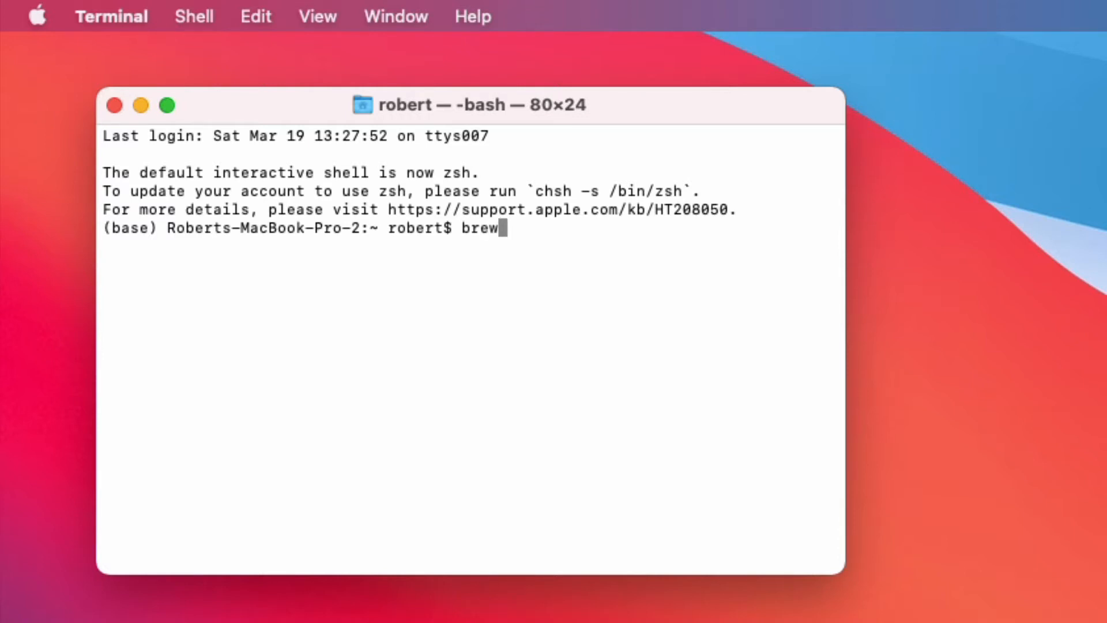
pyautogui.write('install')
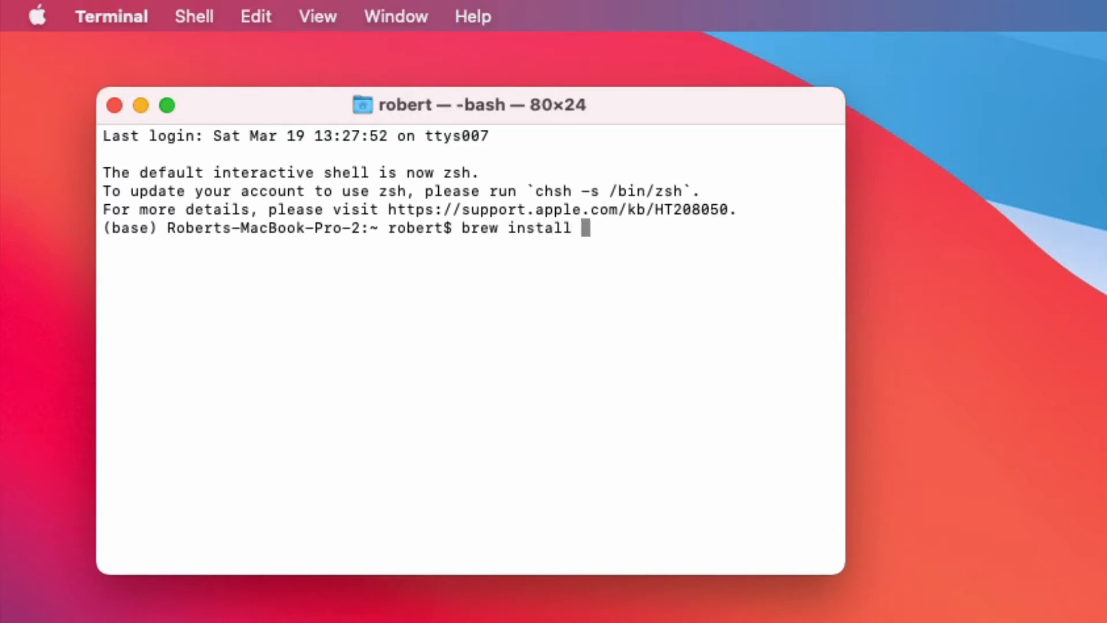
pyautogui.write('cmake')
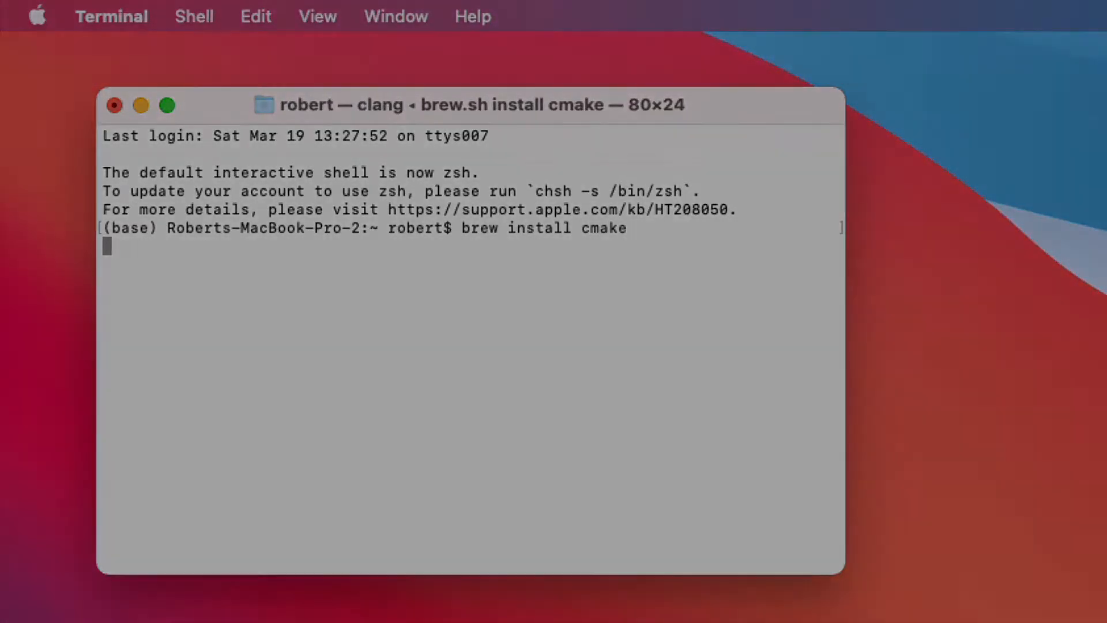
pyautogui.press('Return')
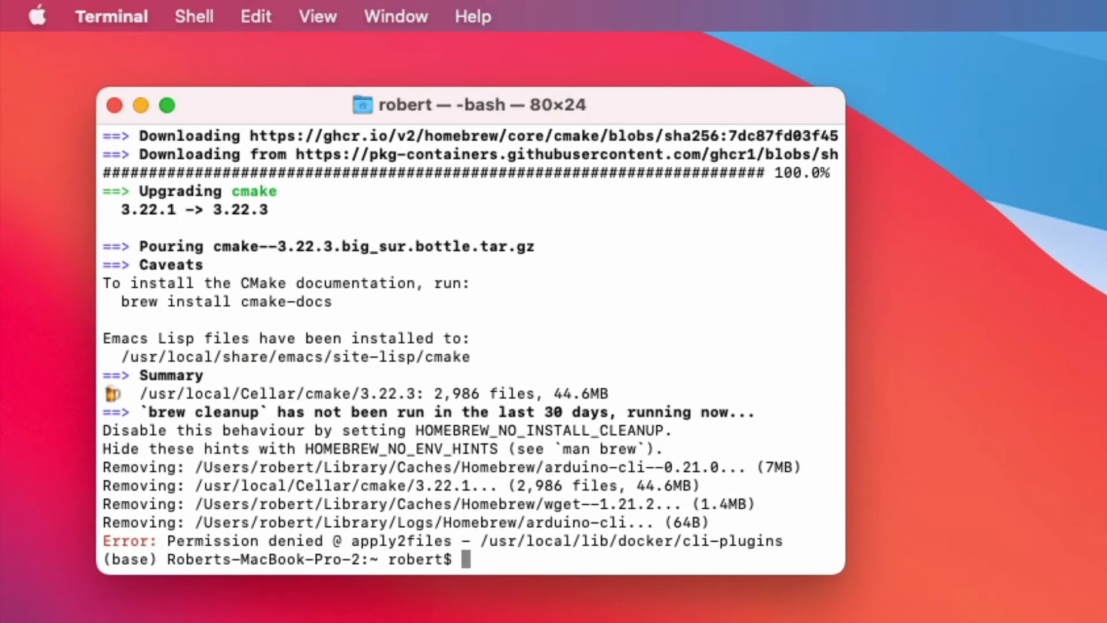
# - Add the ArmMbed/homebrew-formulae Homebrew tap
pyautogui.write('brew')
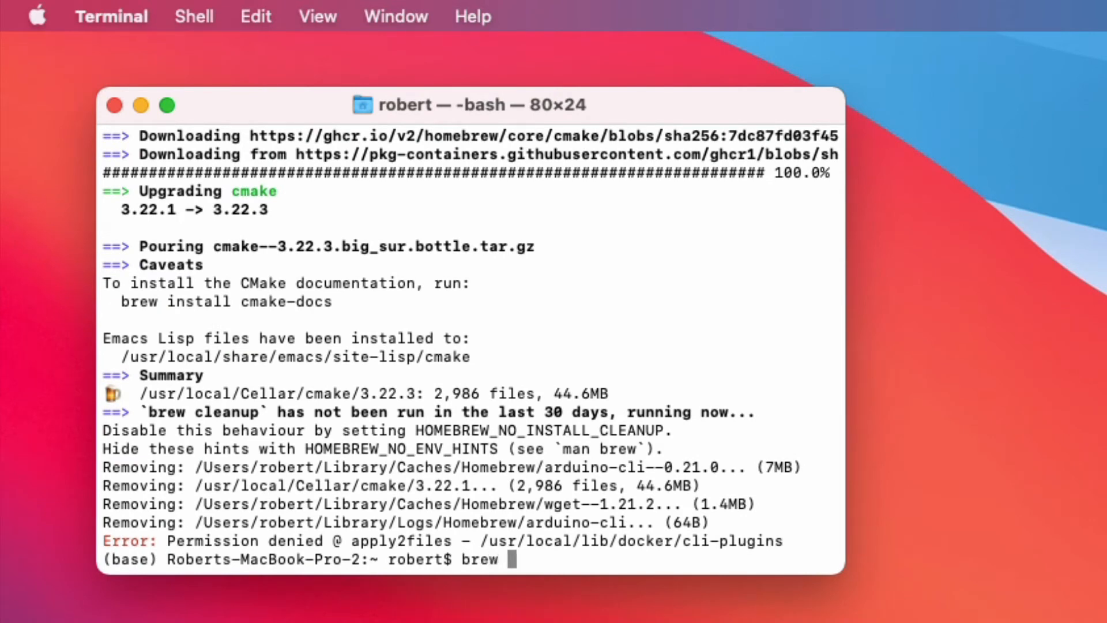
pyautogui.write('tap')
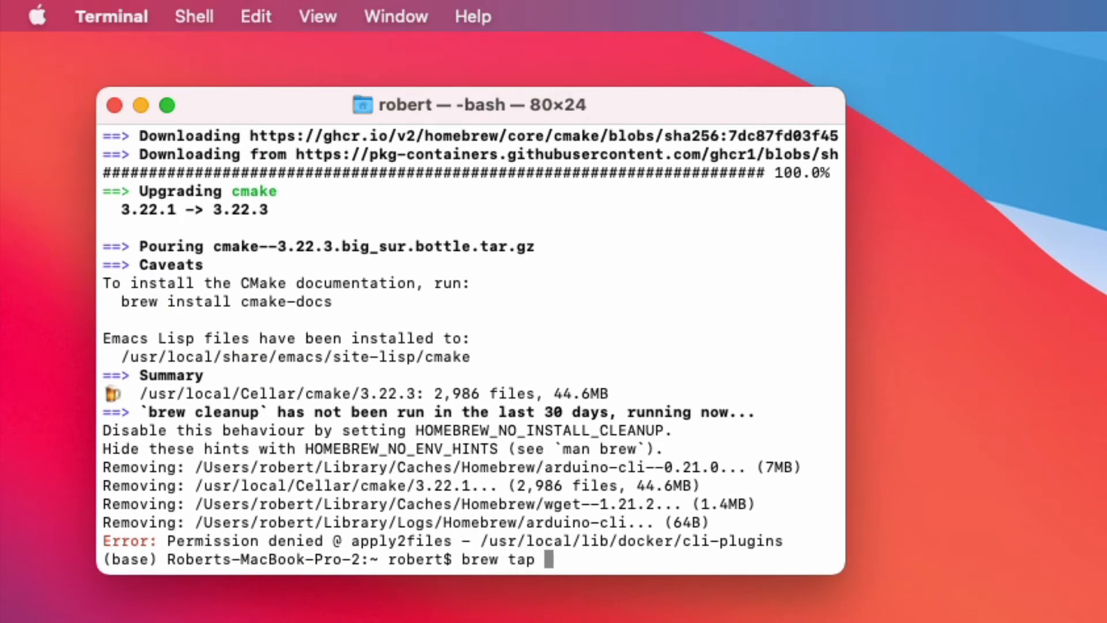
pyautogui.write('Arm')
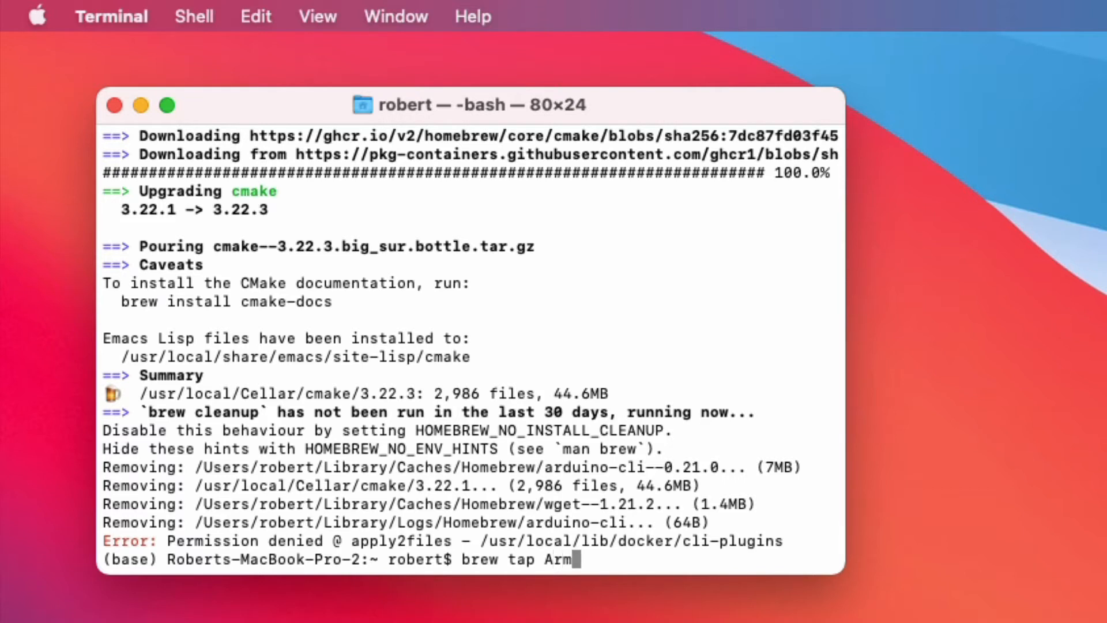
pyautogui.write('Mbe')
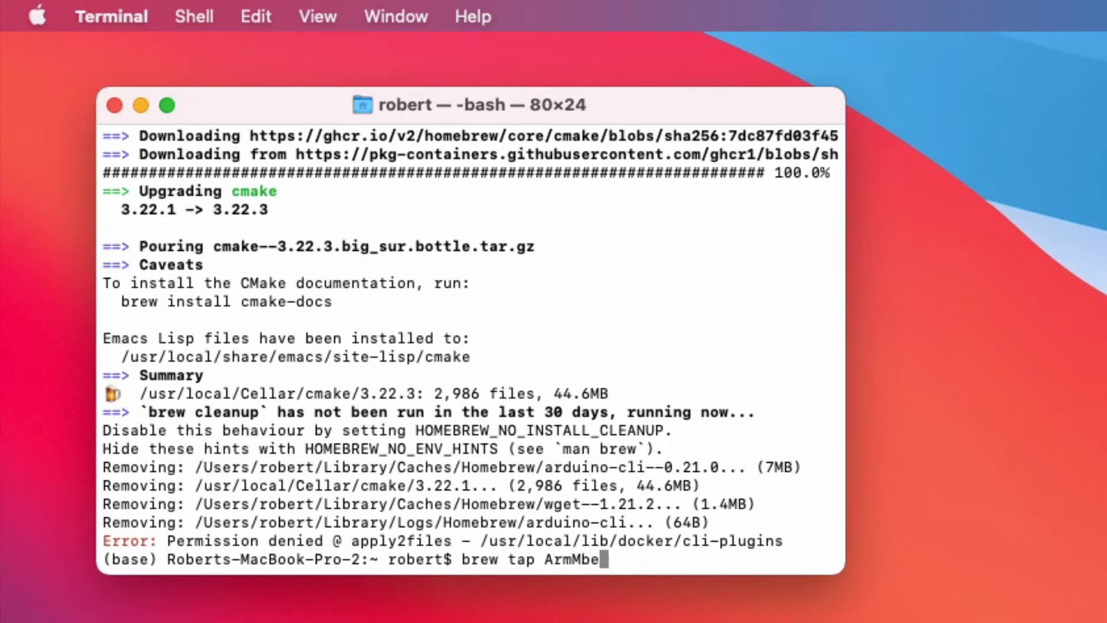
pyautogui.write('d/homebrew-formulae')
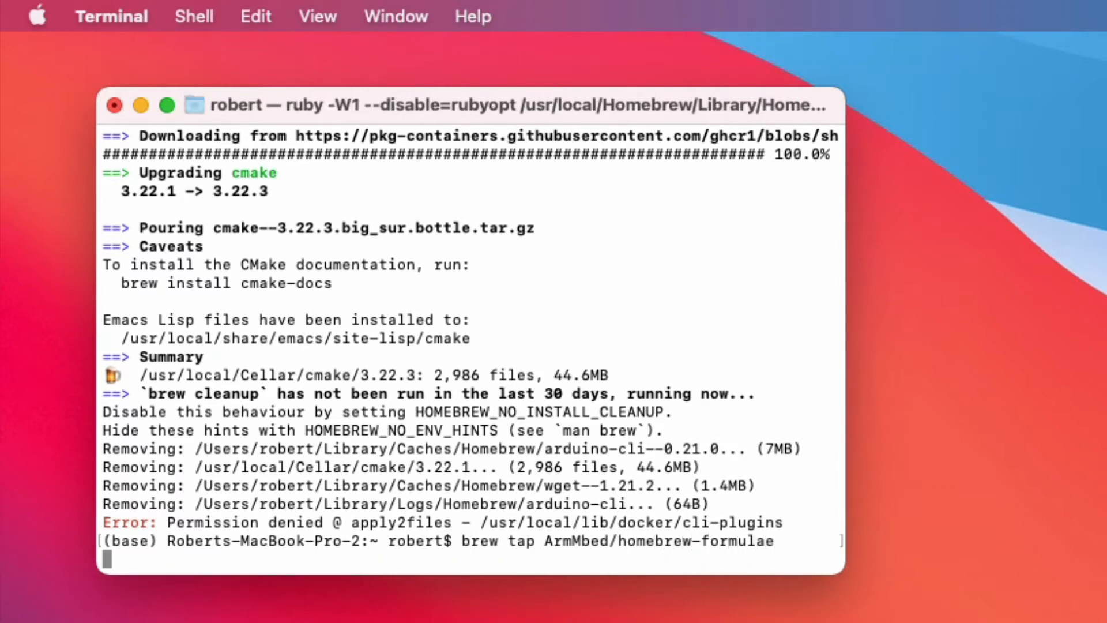
# - Install the arm-none-eabi-gcc toolchain with Homebrew
pyautogui.write('brew')
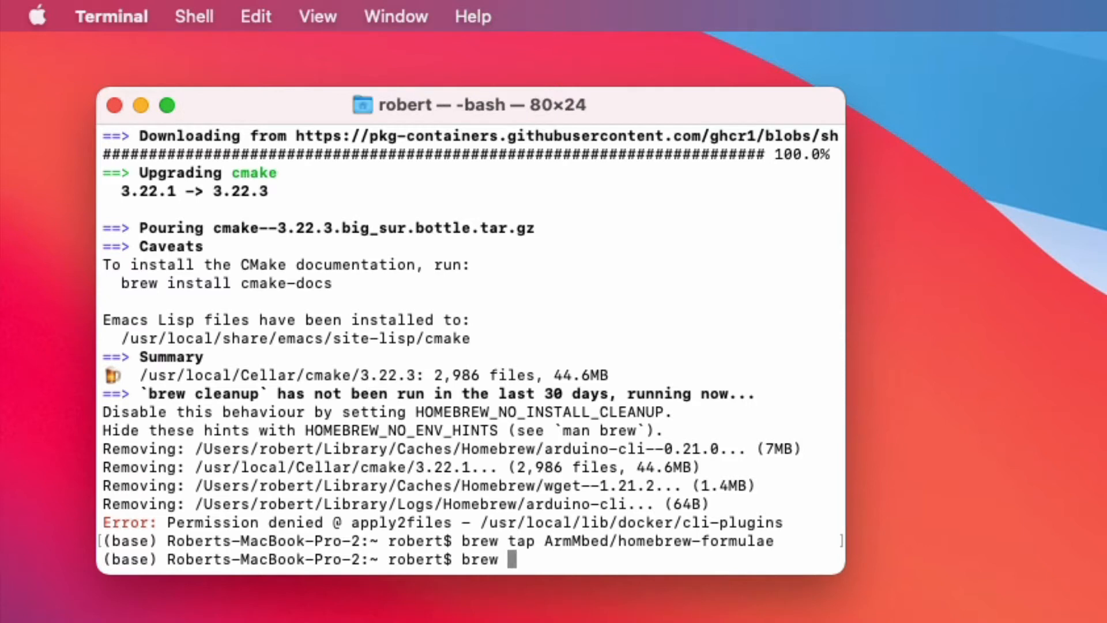
pyautogui.write('install arm-')
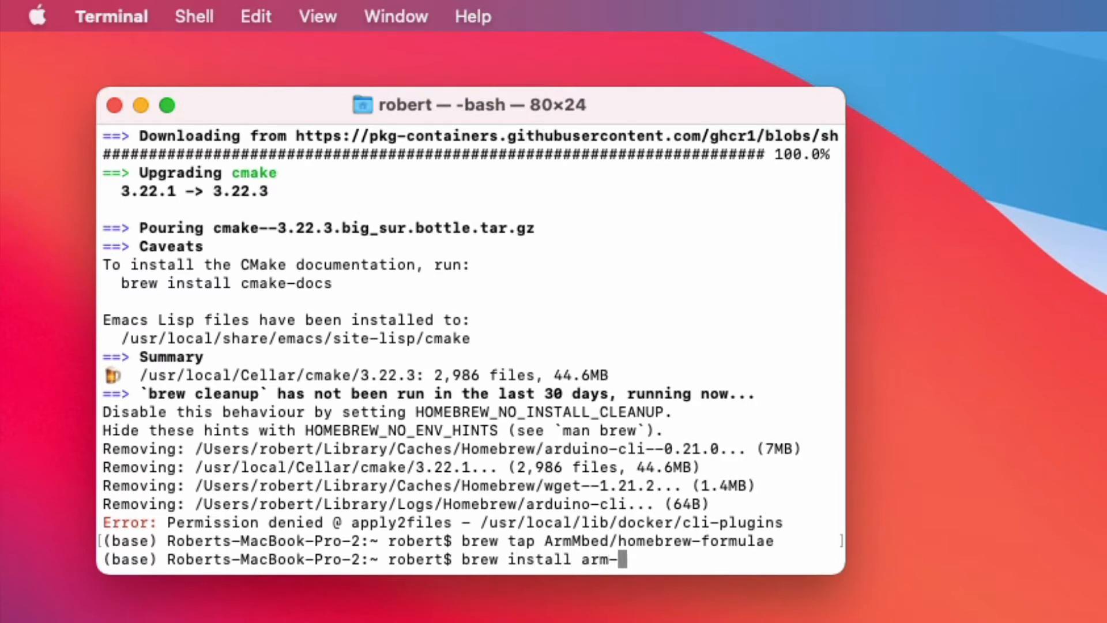
pyautogui.write('none-')
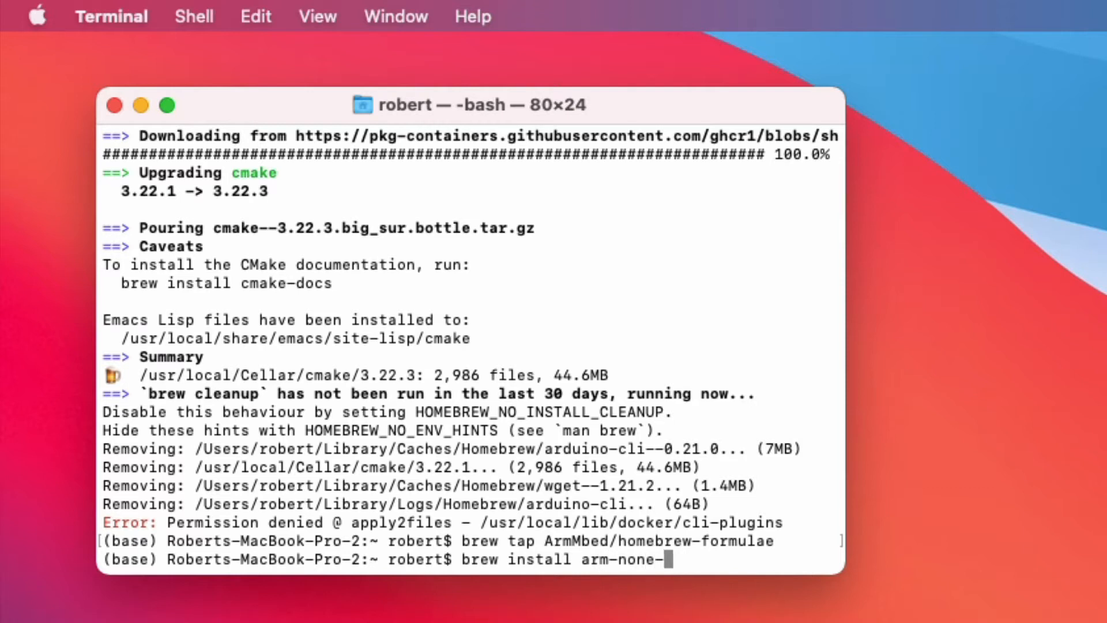
pyautogui.write('eabi')
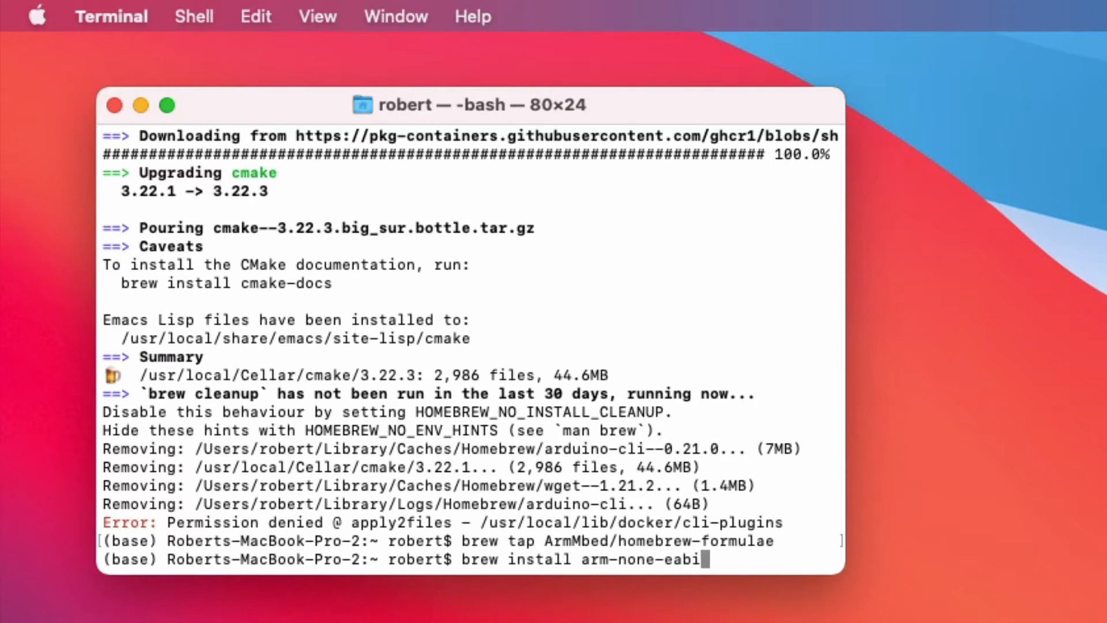
pyautogui.write('-gcc')
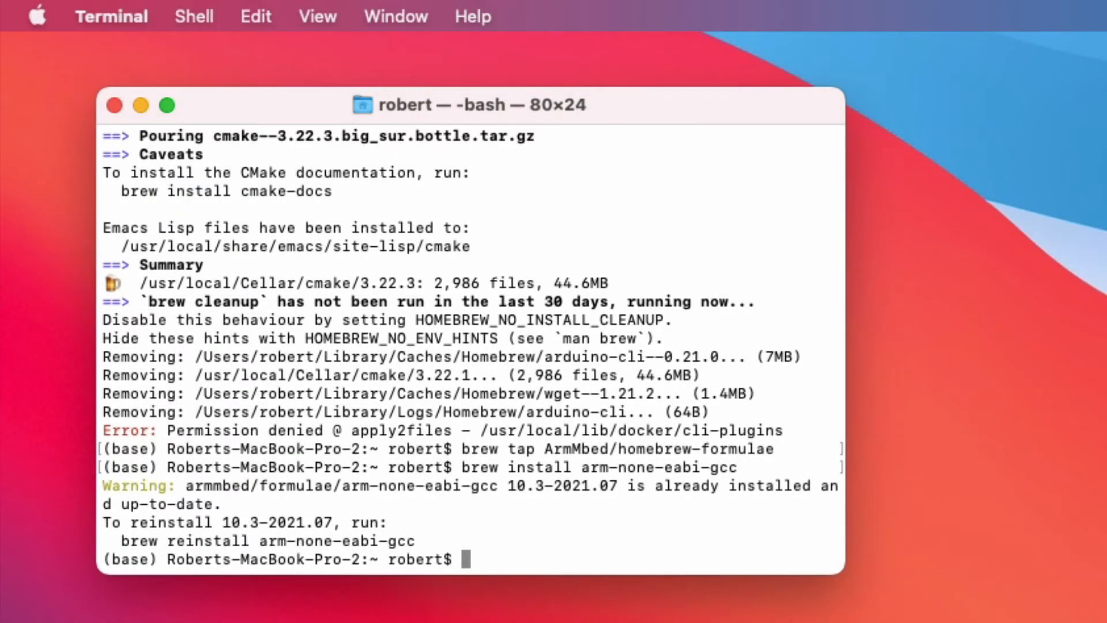
# - Create a pico folder in the home directory and move into it
pyautogui.write('cd')
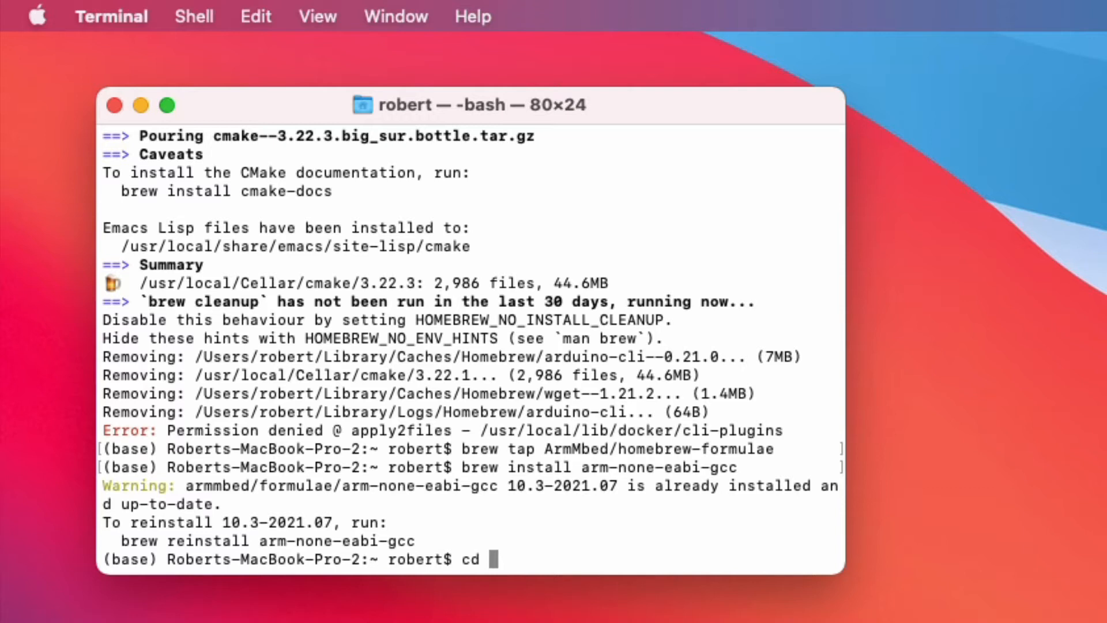
pyautogui.write('~')
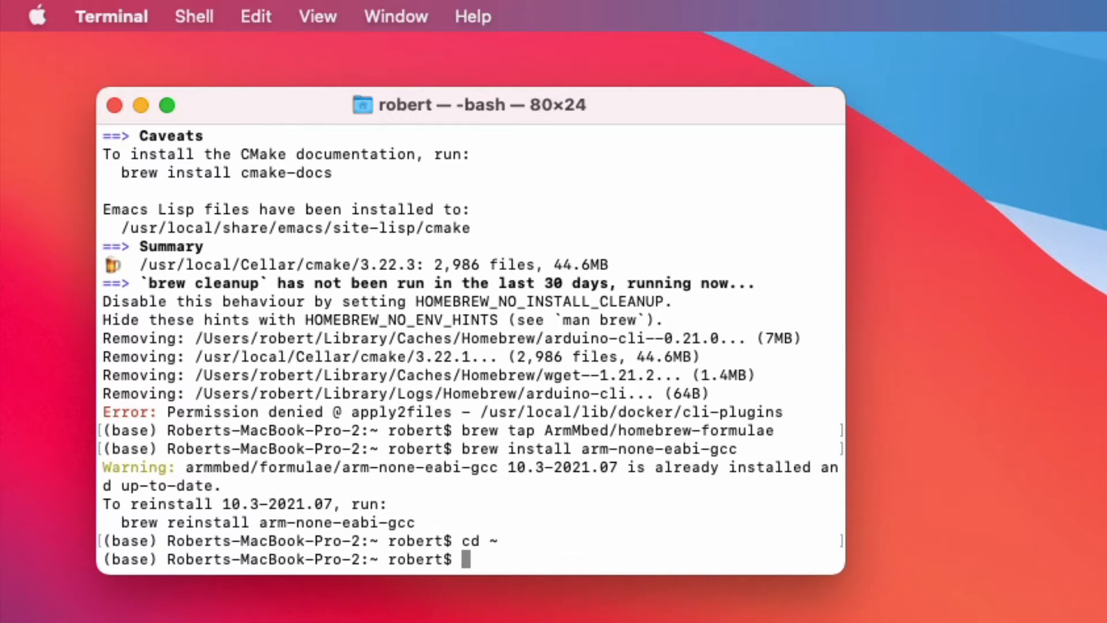
pyautogui.write('mk')
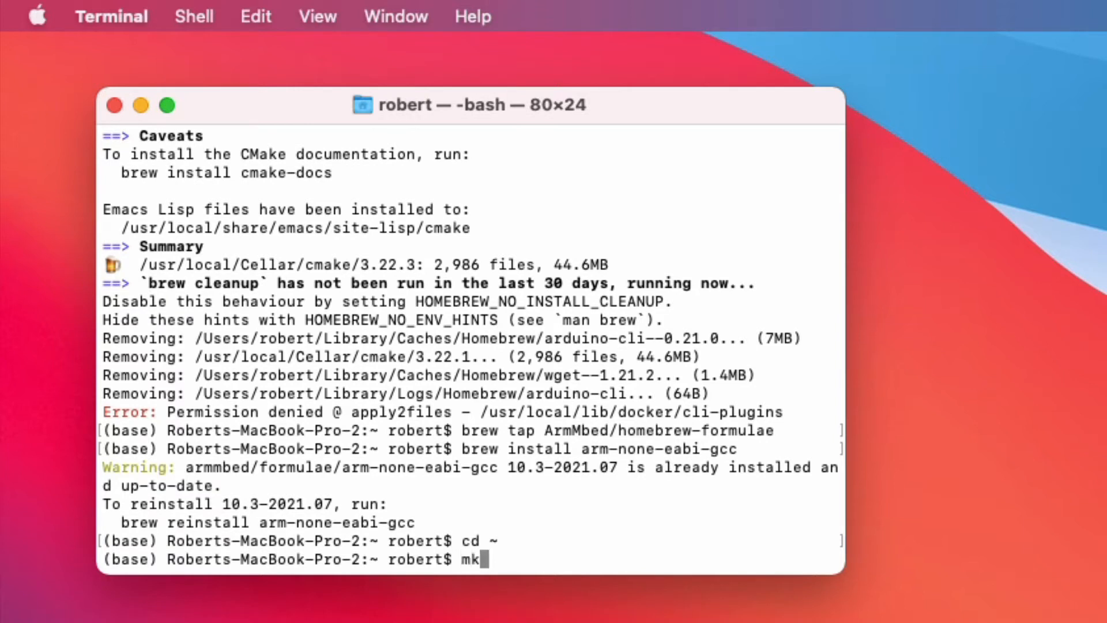
pyautogui.write('dir pico')
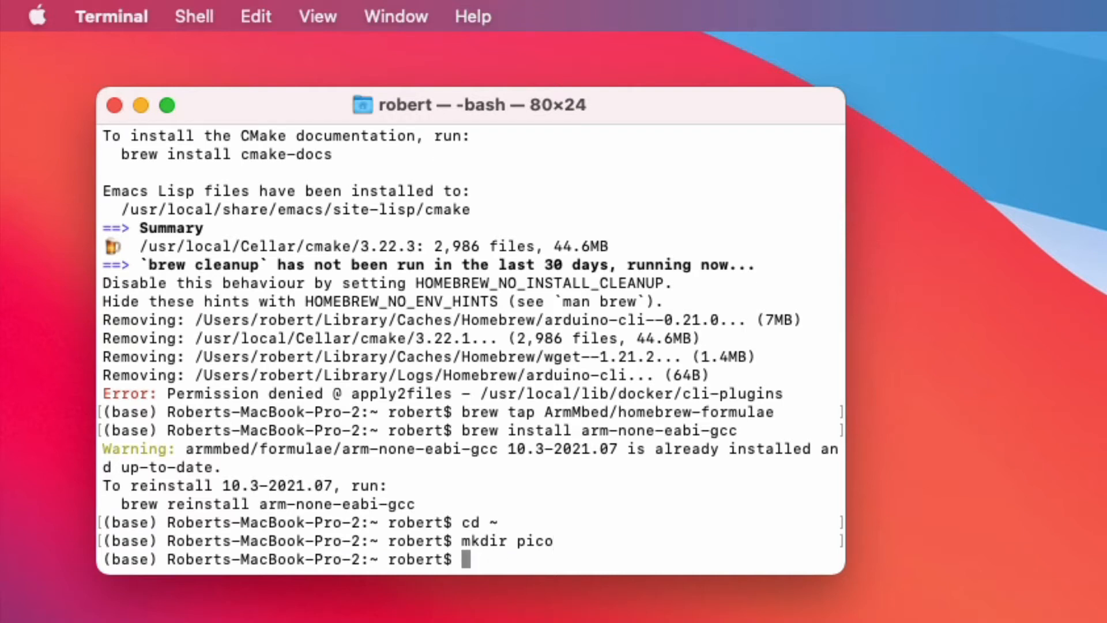
pyautogui.write('cd pico')
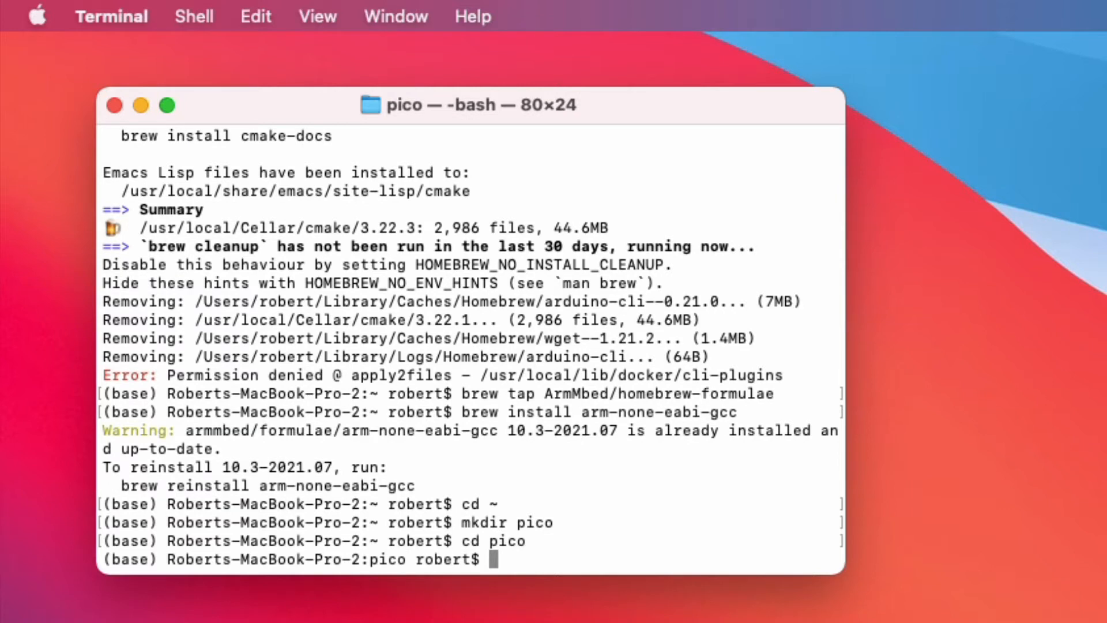
# - Clone the master branch of github.com/raspberrypi/pico-sdk.git
pyautogui.write('git clo')
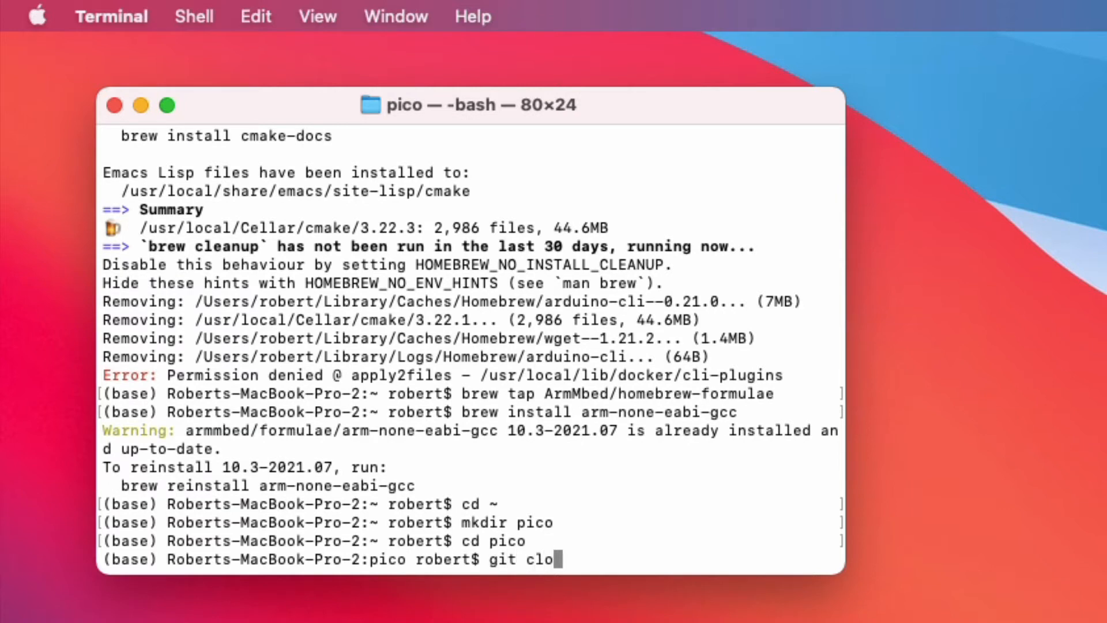
pyautogui.write('ne -b')
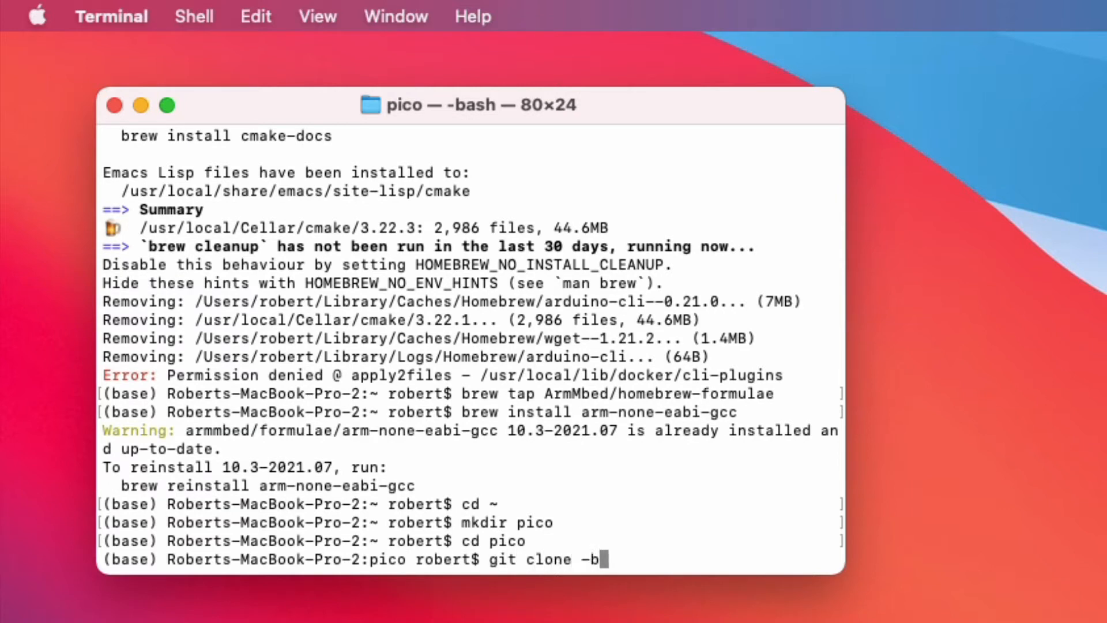
pyautogui.write('master')
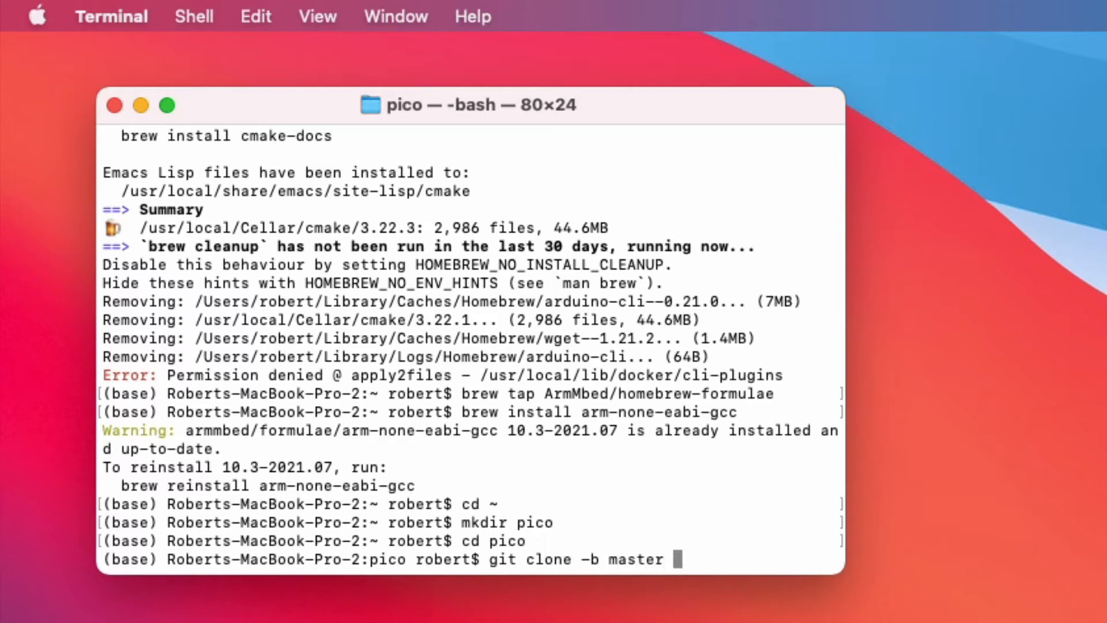
pyautogui.write('https://')
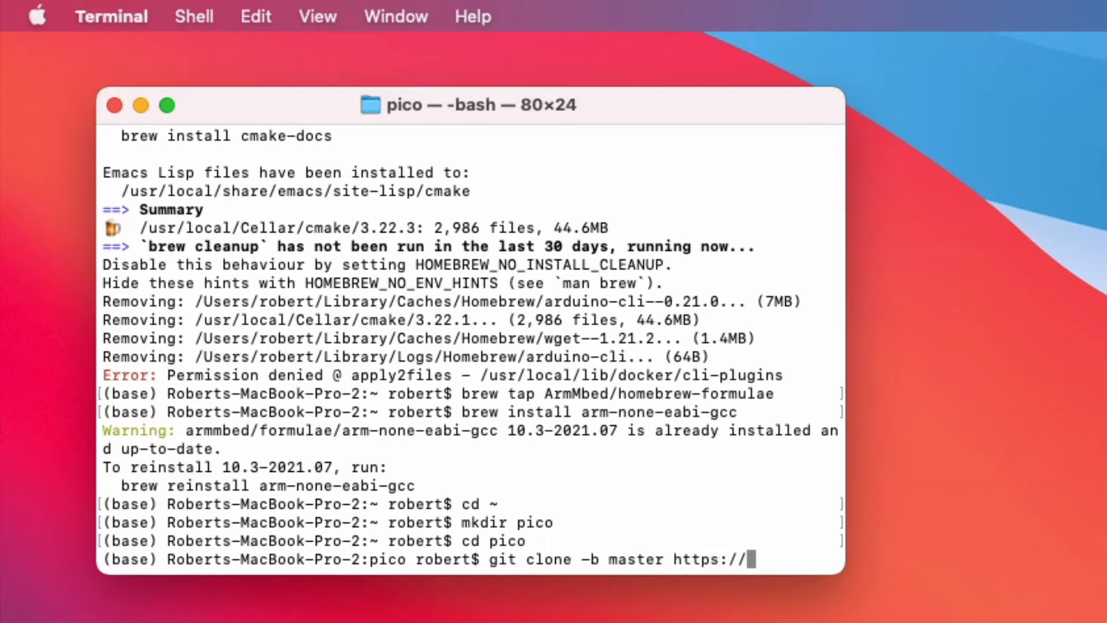
pyautogui.write('github.com/raspberrypi/pico-sdk')
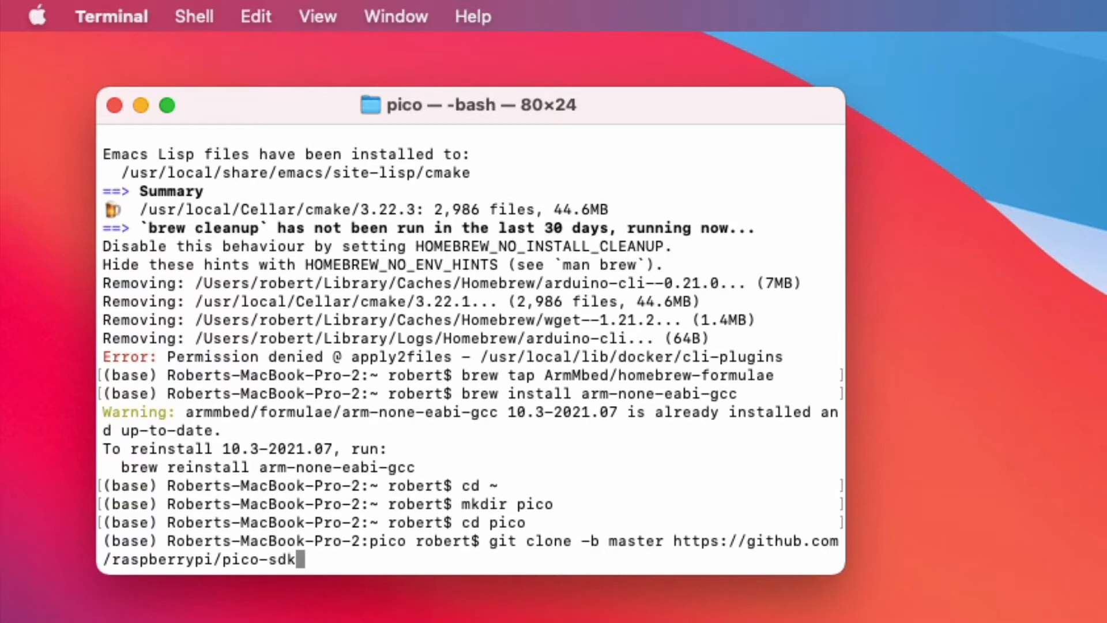
pyautogui.write('.git')
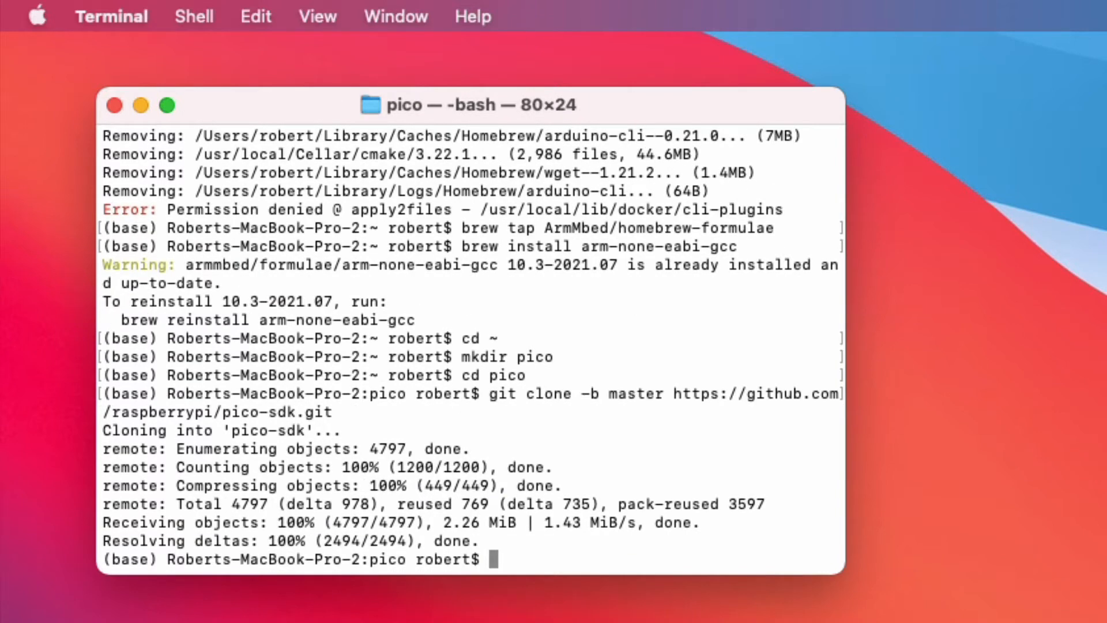
# - Initialize pico-sdk submodules and confirm the directory is /Users/robert/pico/pico-sdk
pyautogui.write('cd pico-sdk/')
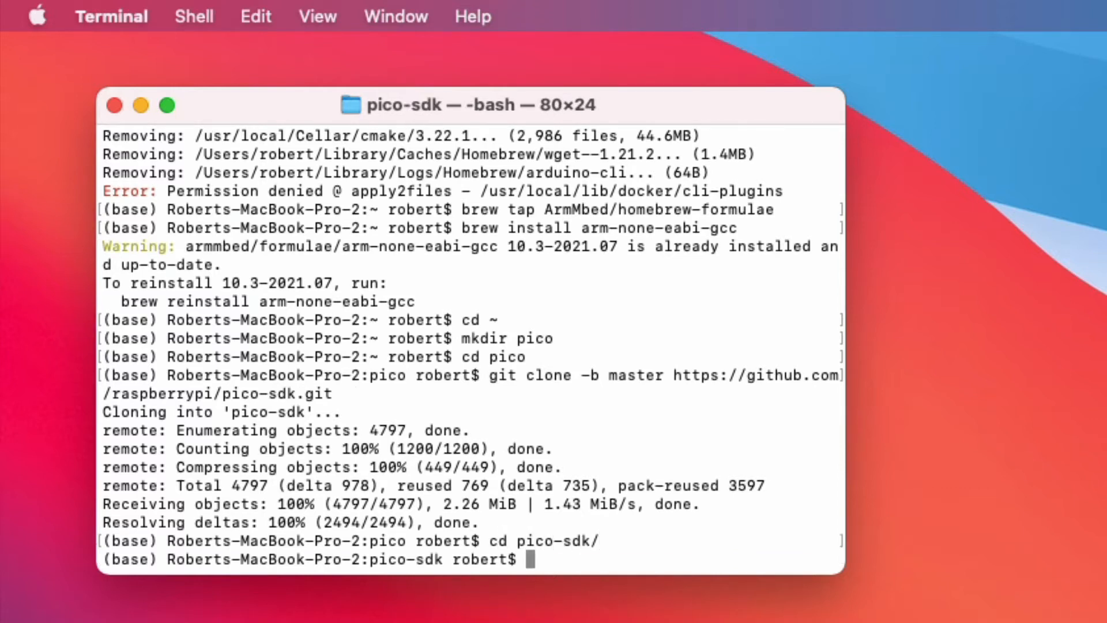
pyautogui.write('git submodule update --init')
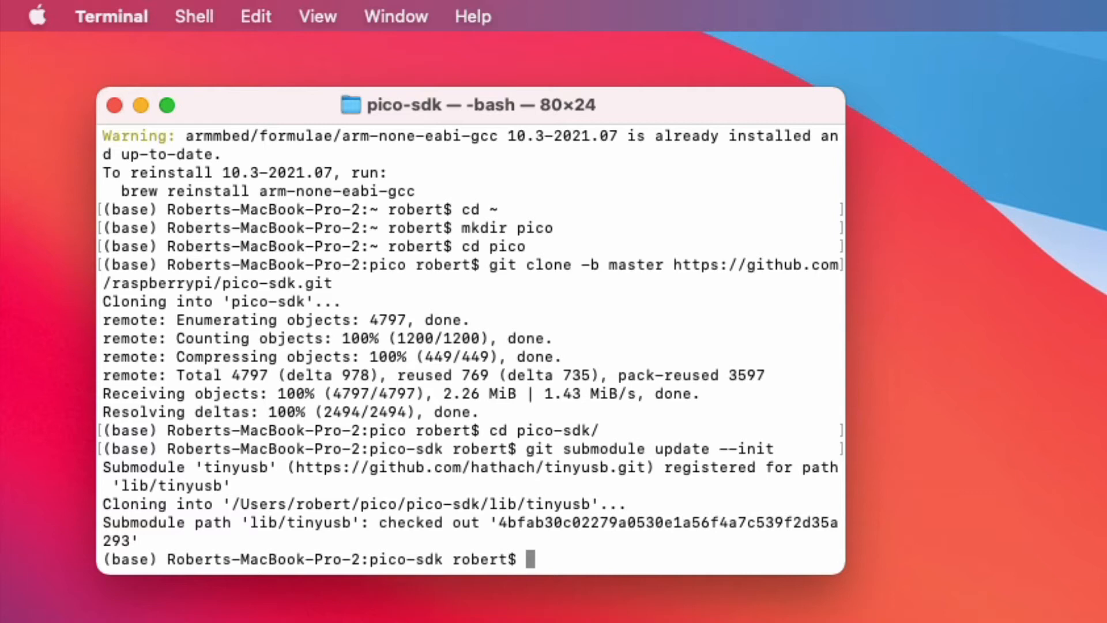
pyautogui.write('pwd')
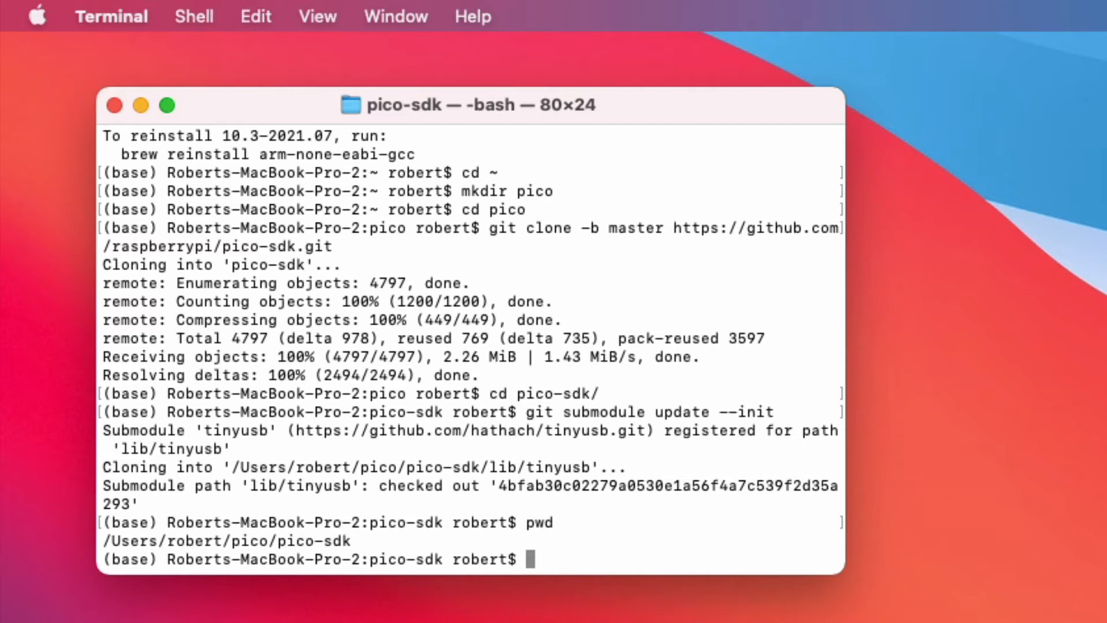
pyautogui.write('nano ~/')
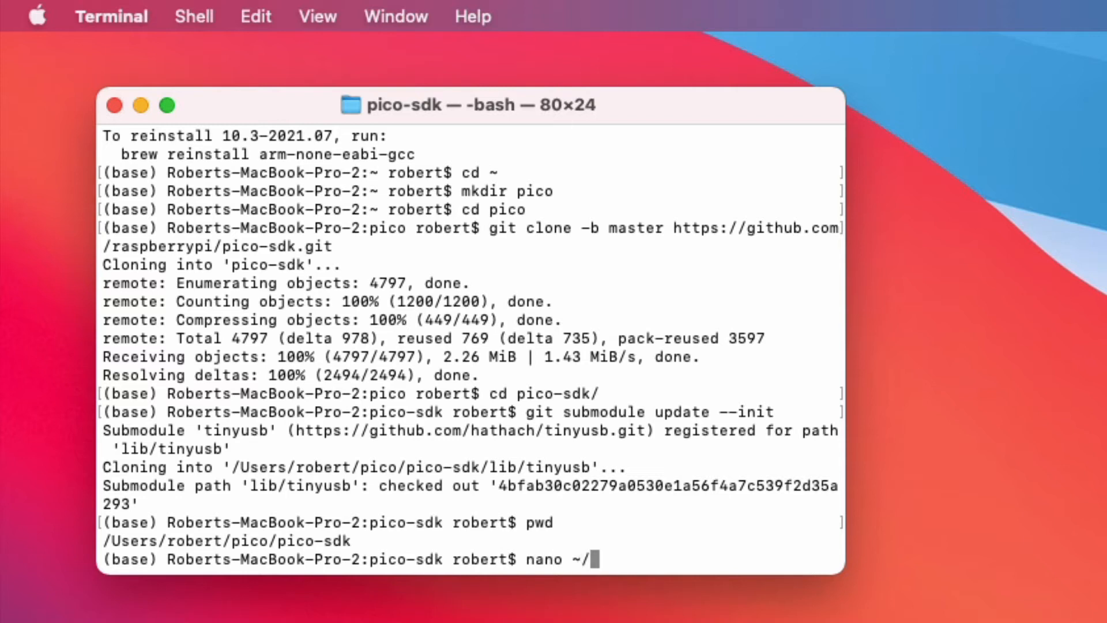
# - View ~/.bash_profile in nano, check its PICO_SDK_PATH export, then exit
pyautogui.write('.')
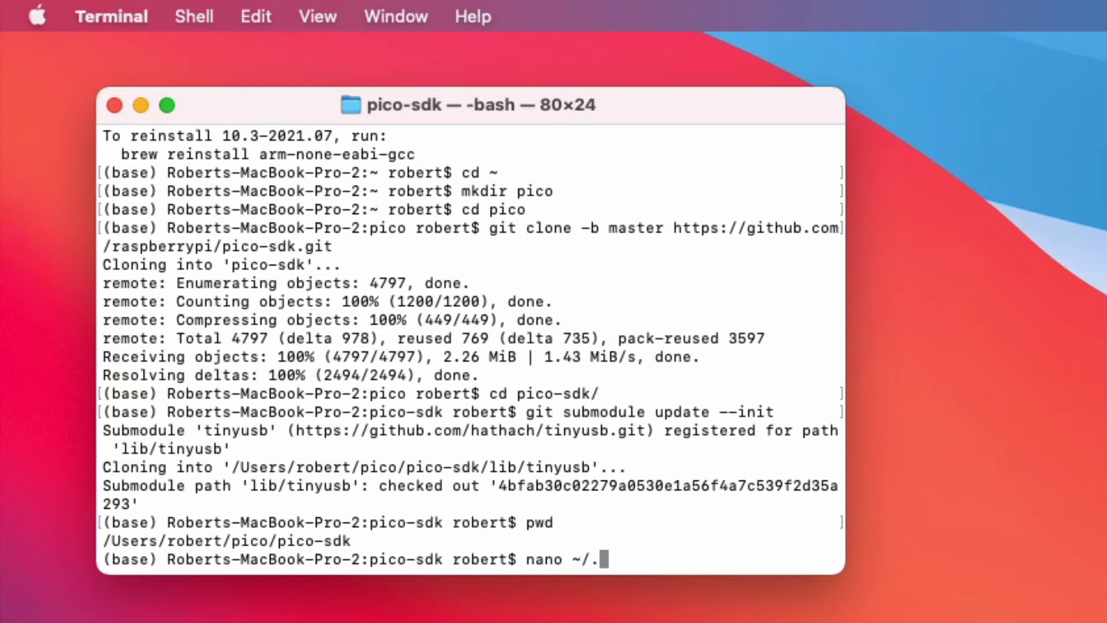
pyautogui.write('bash_')
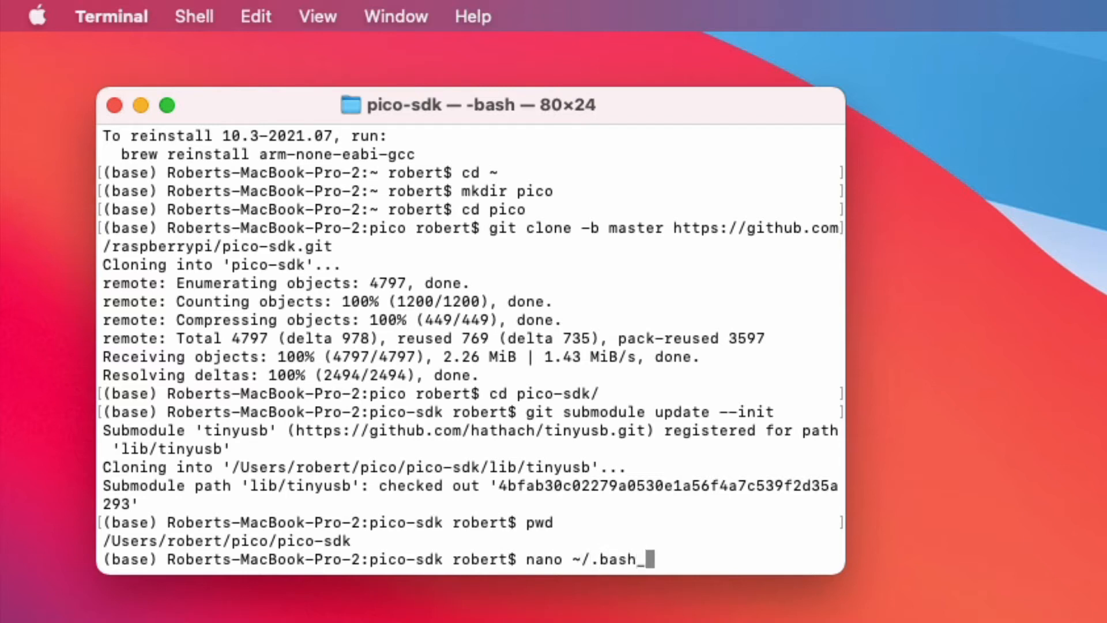
pyautogui.press('Return')
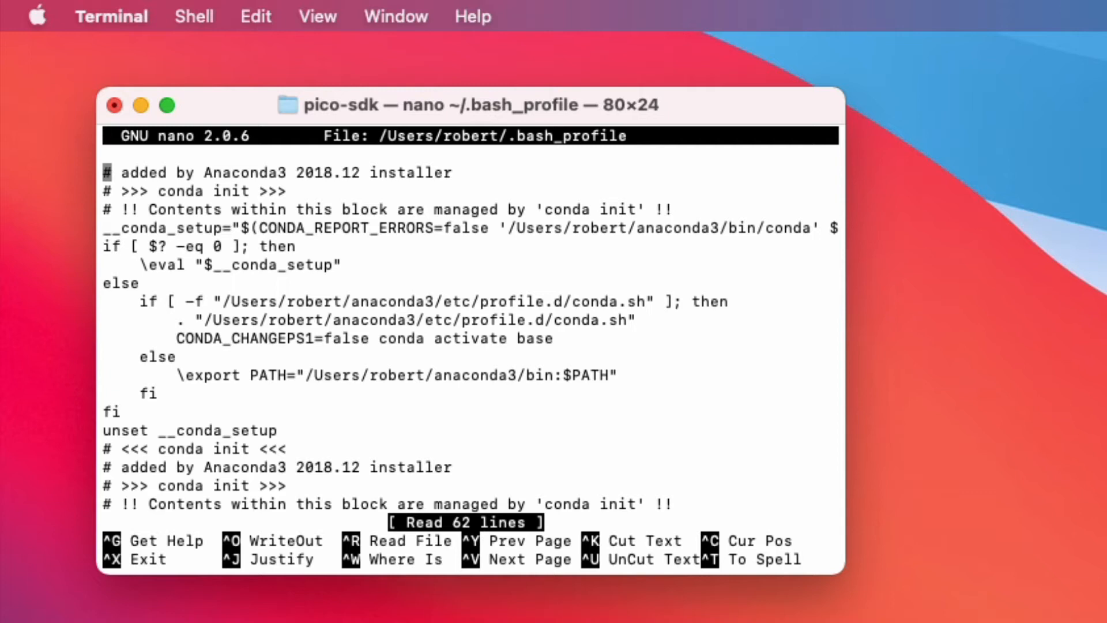
pyautogui.scroll(-3)
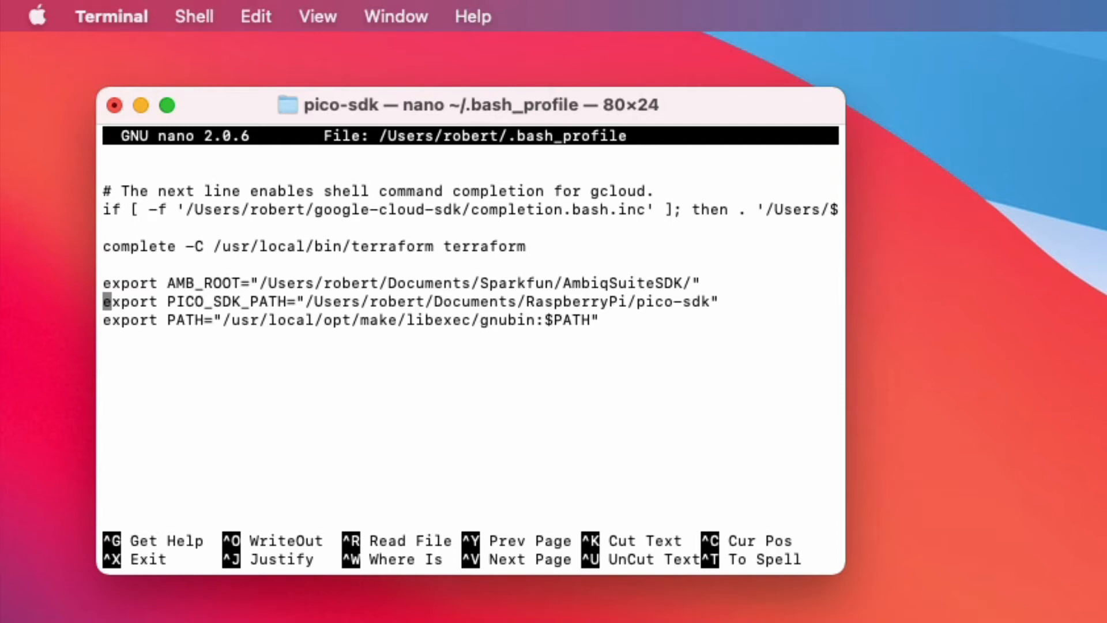
pyautogui.press('ctrl+o')
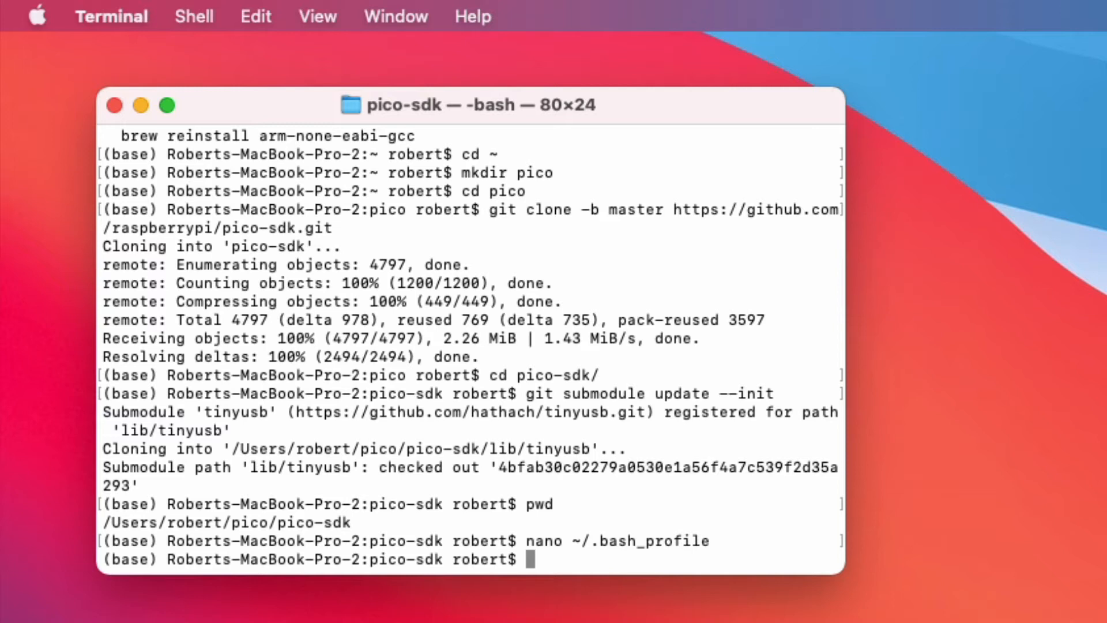
# - Source ~/.bash_profile and recheck the current directory with pwd
pyautogui.write('source')
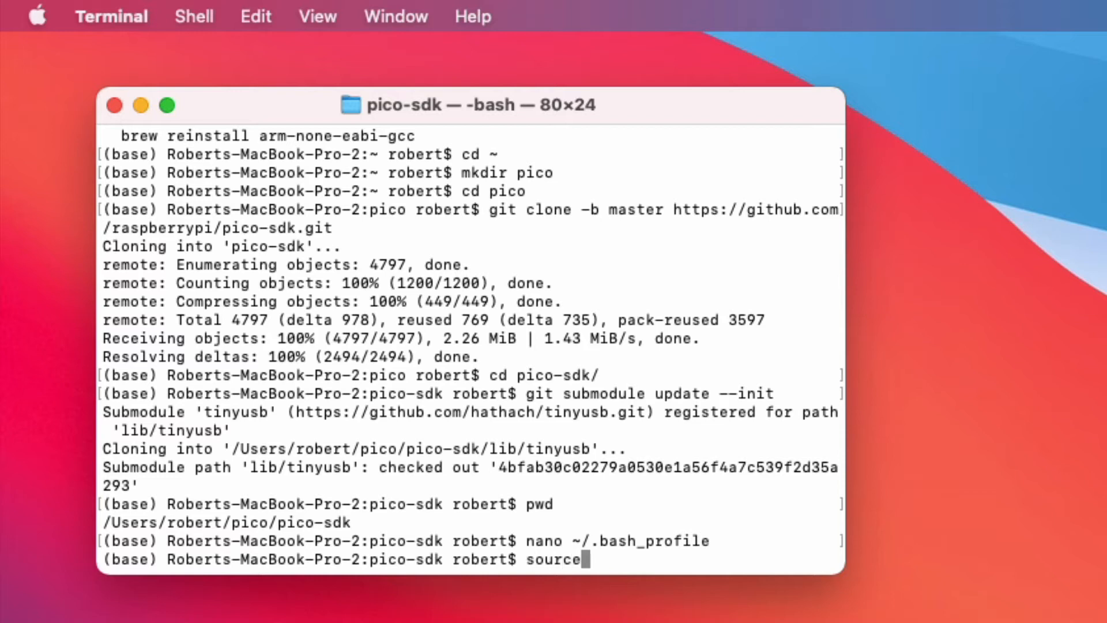
pyautogui.write('~/.')
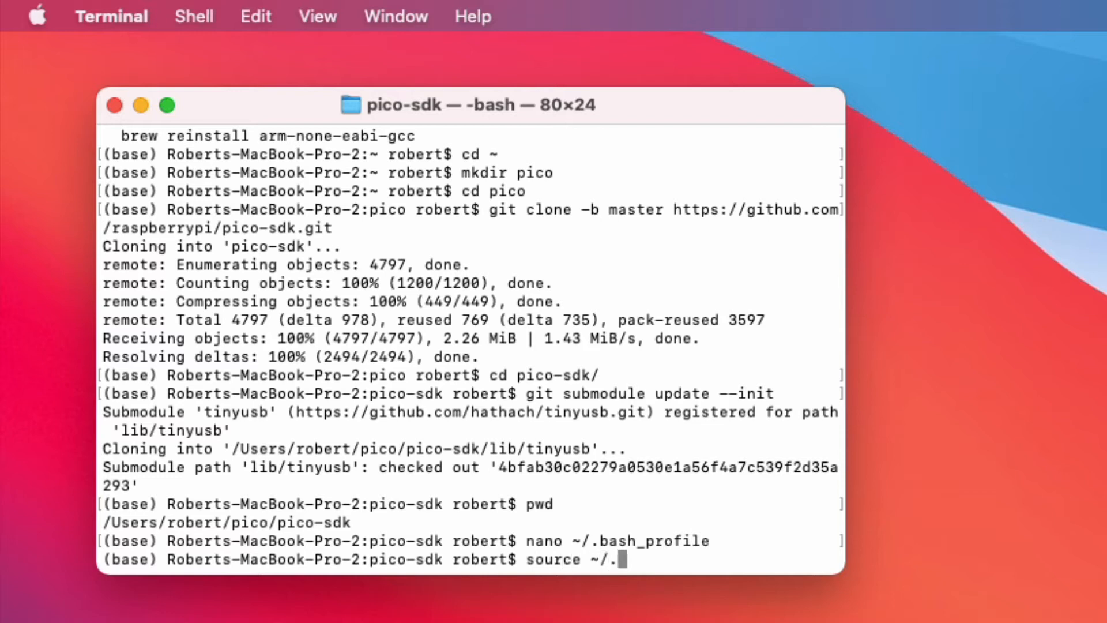
pyautogui.write('bash_')
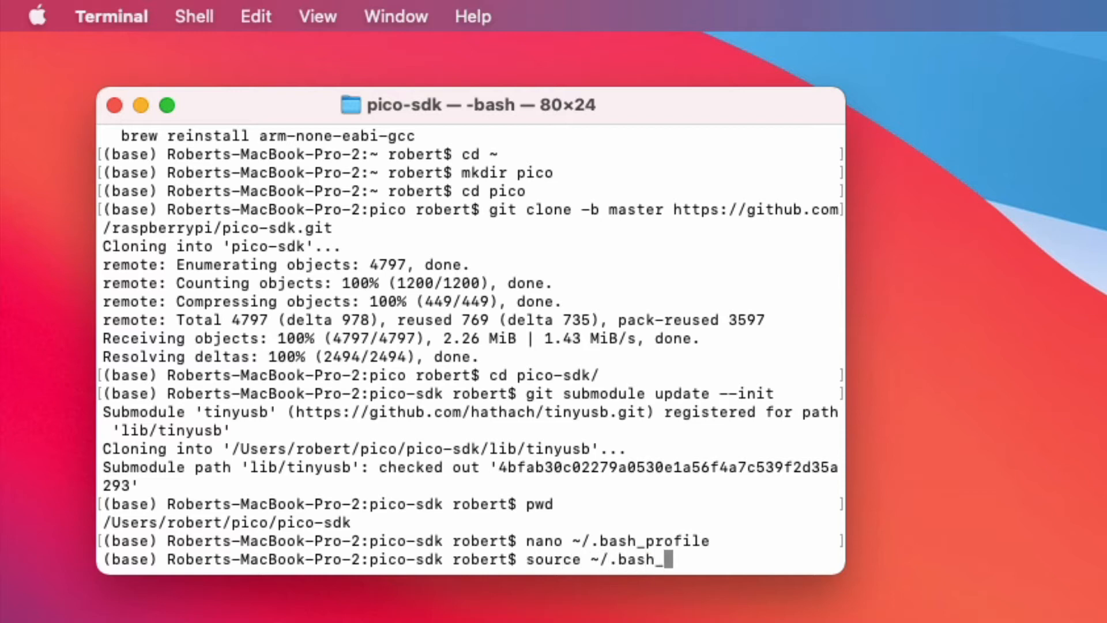
pyautogui.write('profile')
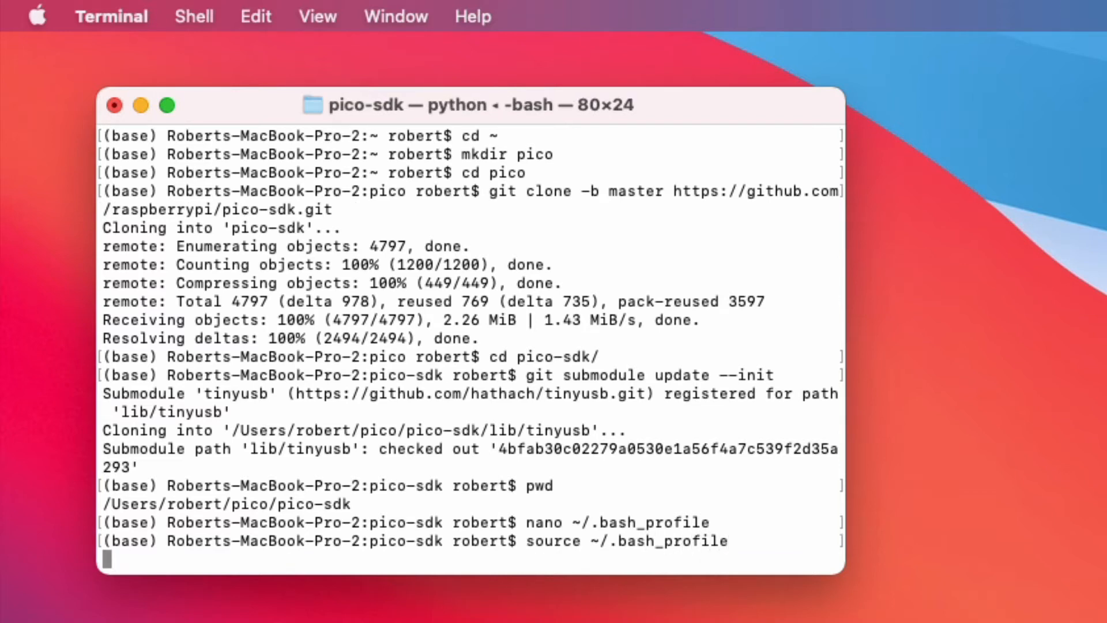
pyautogui.press('Return')
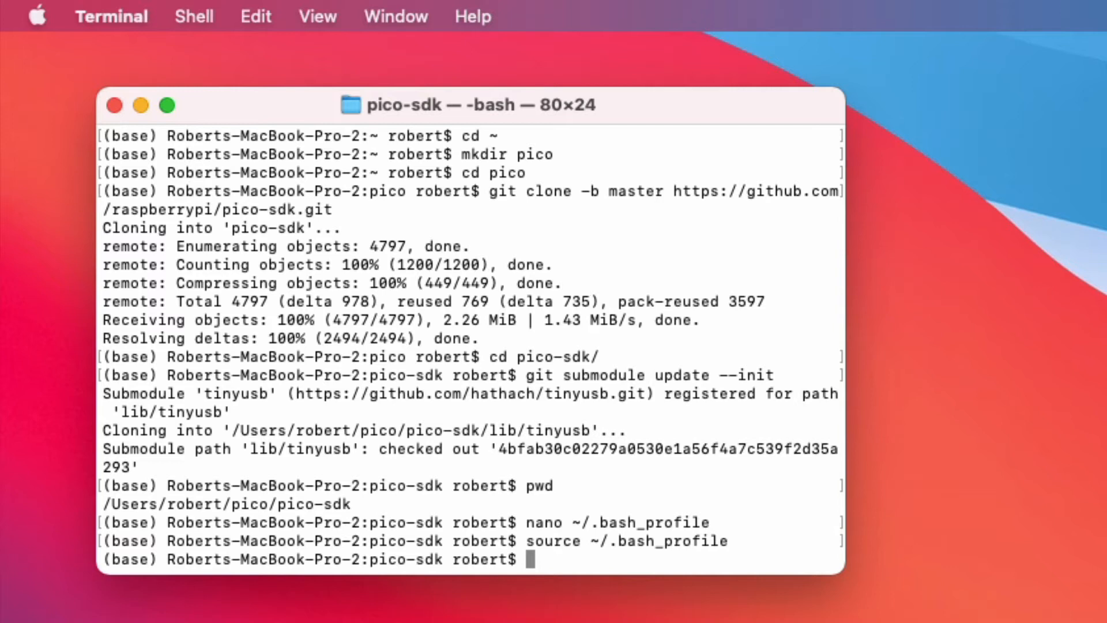
pyautogui.write('pwd')
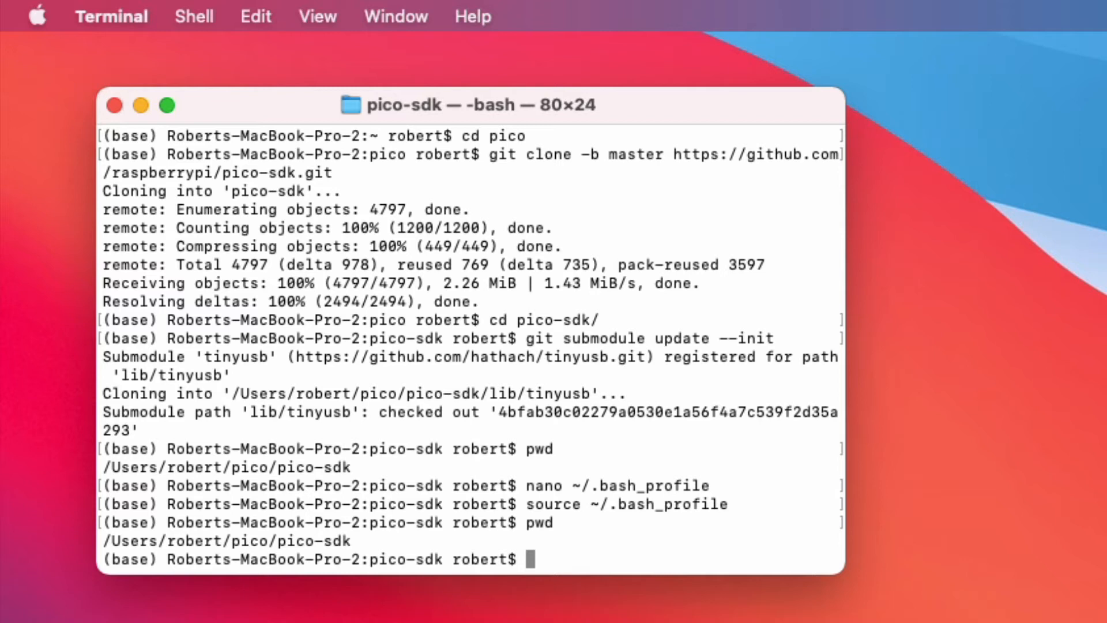
# - From the pico folder, clone the master branch of raspberrypi/pico-examples.git
pyautogui.write('cd ..')
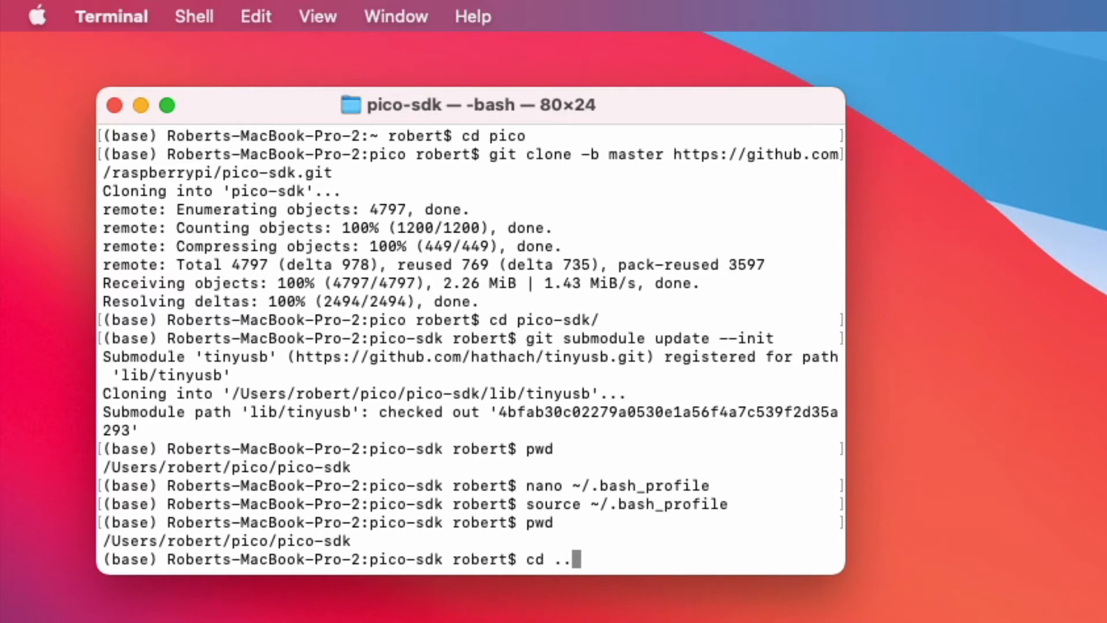
pyautogui.press('Return')
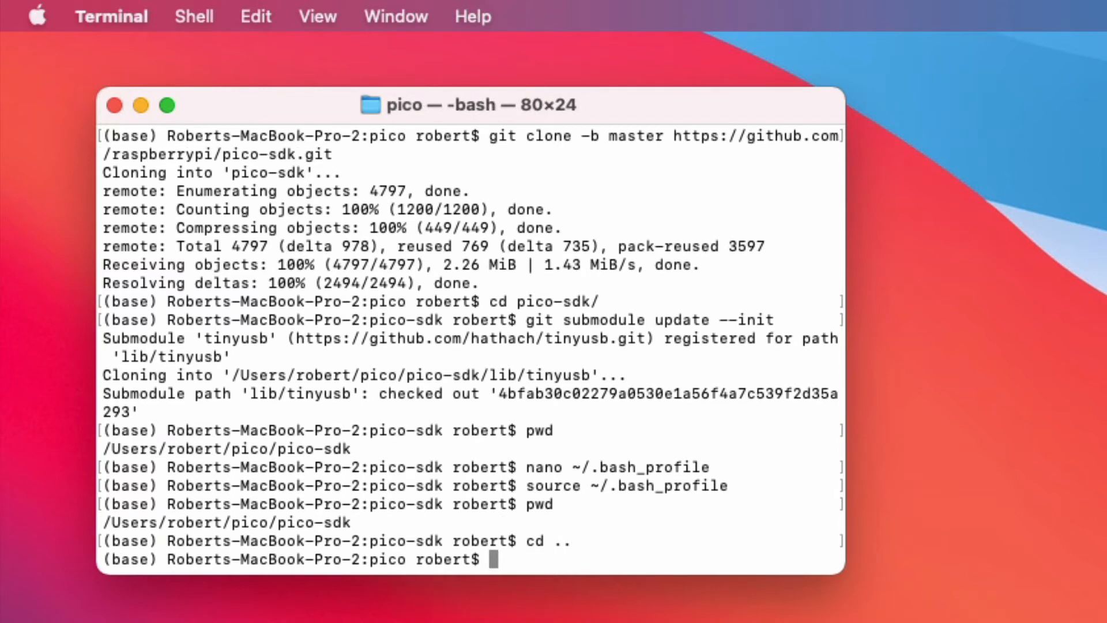
pyautogui.write('git clone')
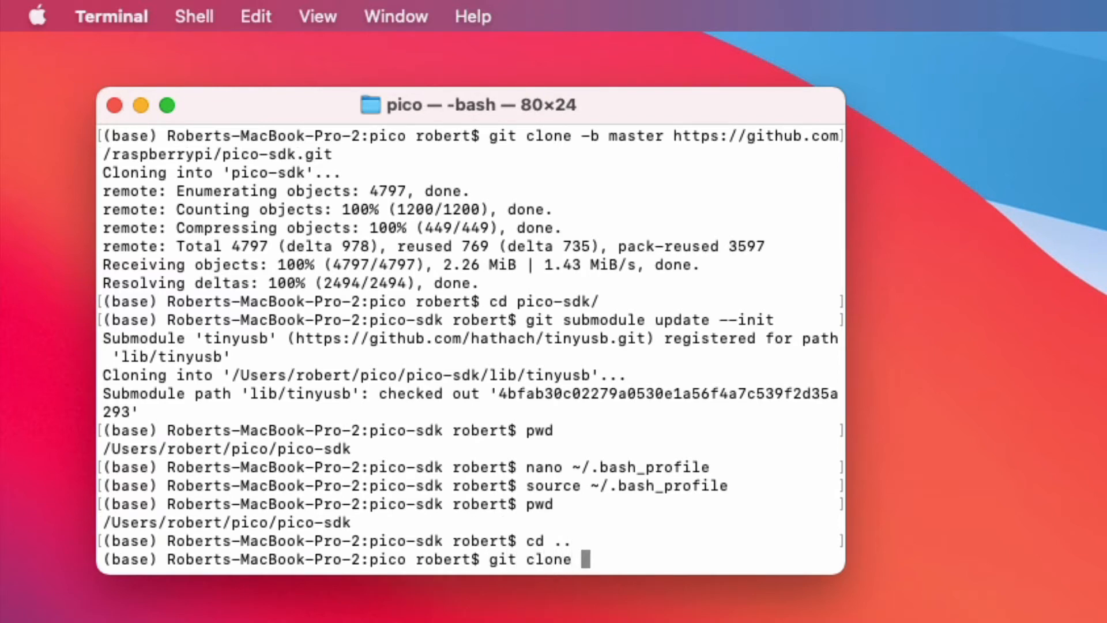
pyautogui.write('-b master')
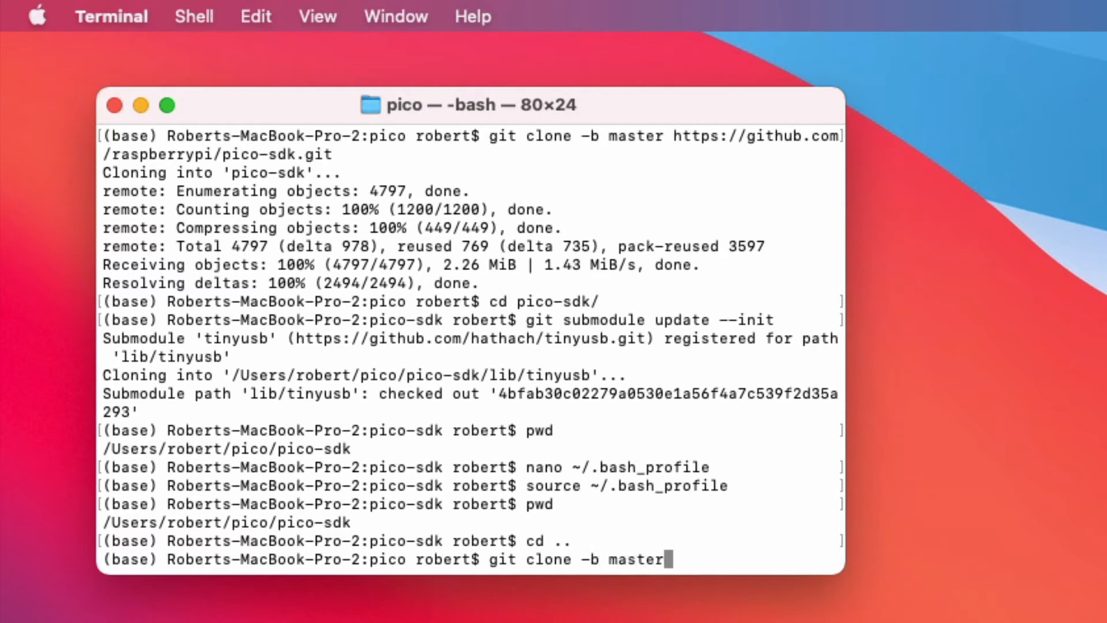
pyautogui.write('https:/')
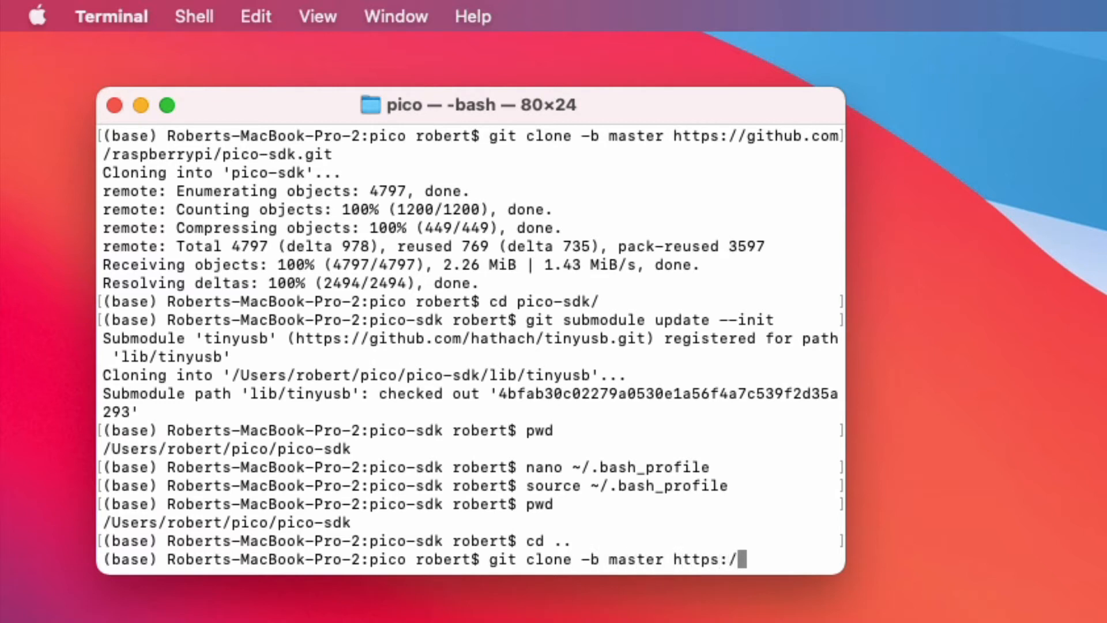
pyautogui.write('/github.com/')
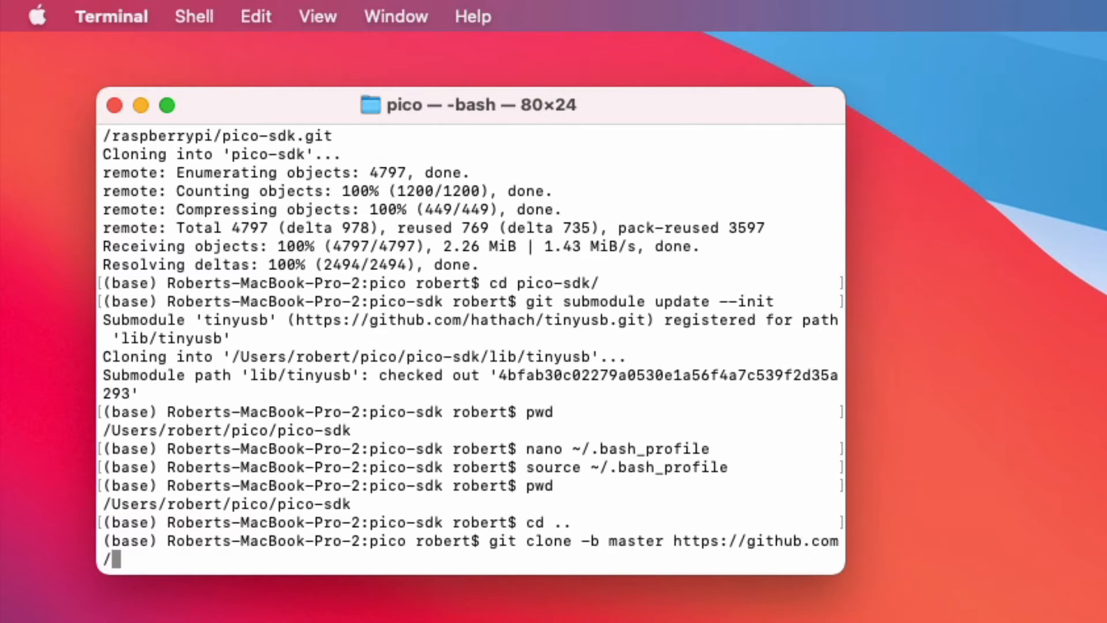
pyautogui.write('raspbe')
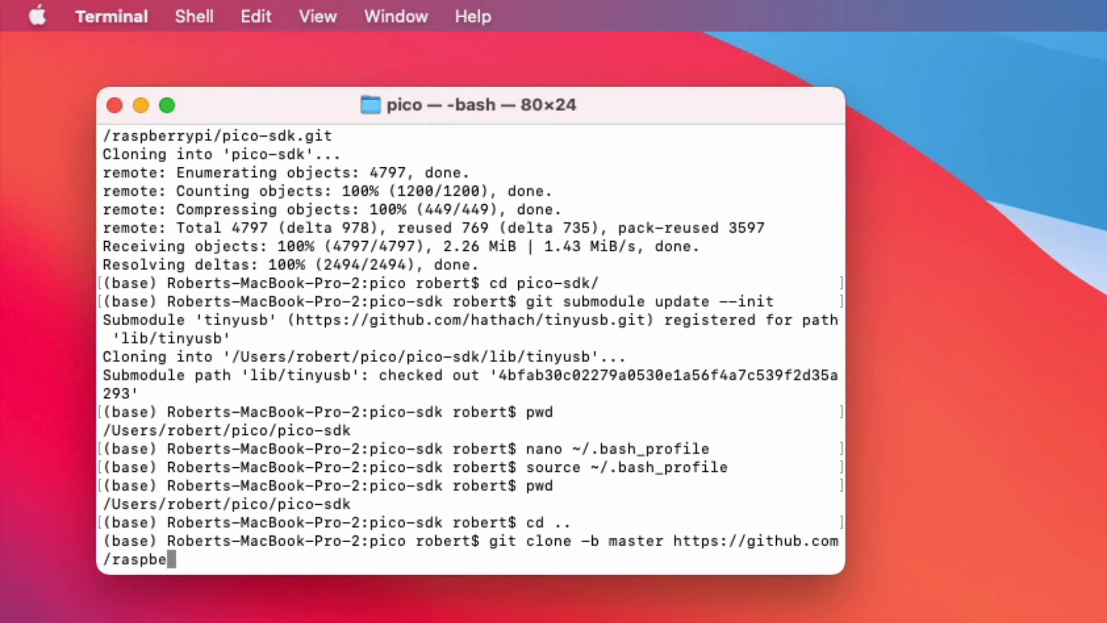
pyautogui.write('rrypi/')
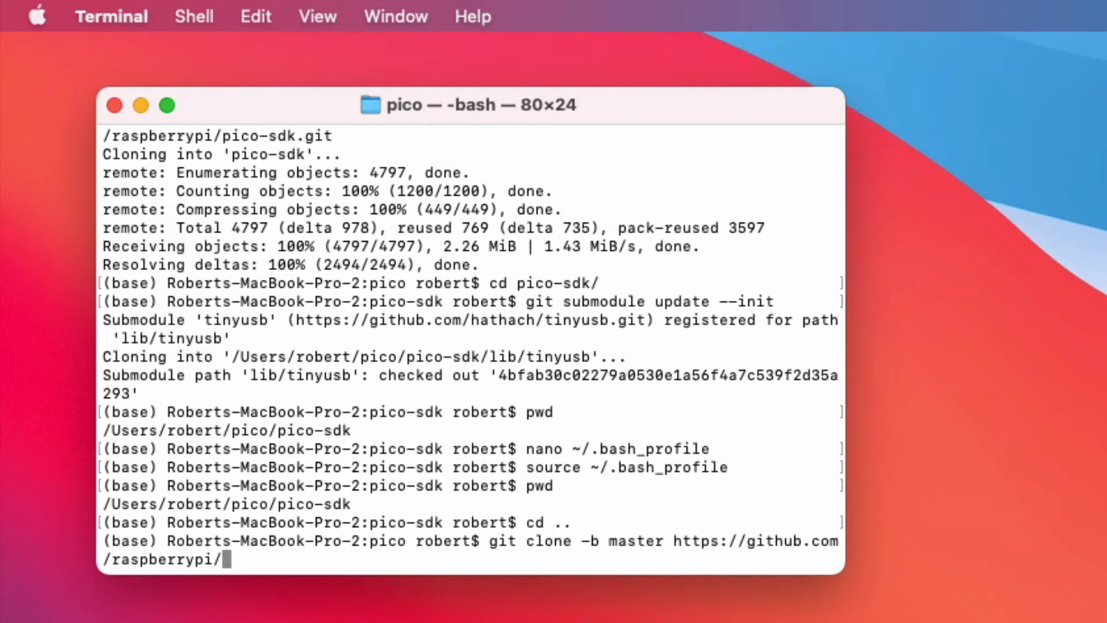
pyautogui.write('pico-ex')
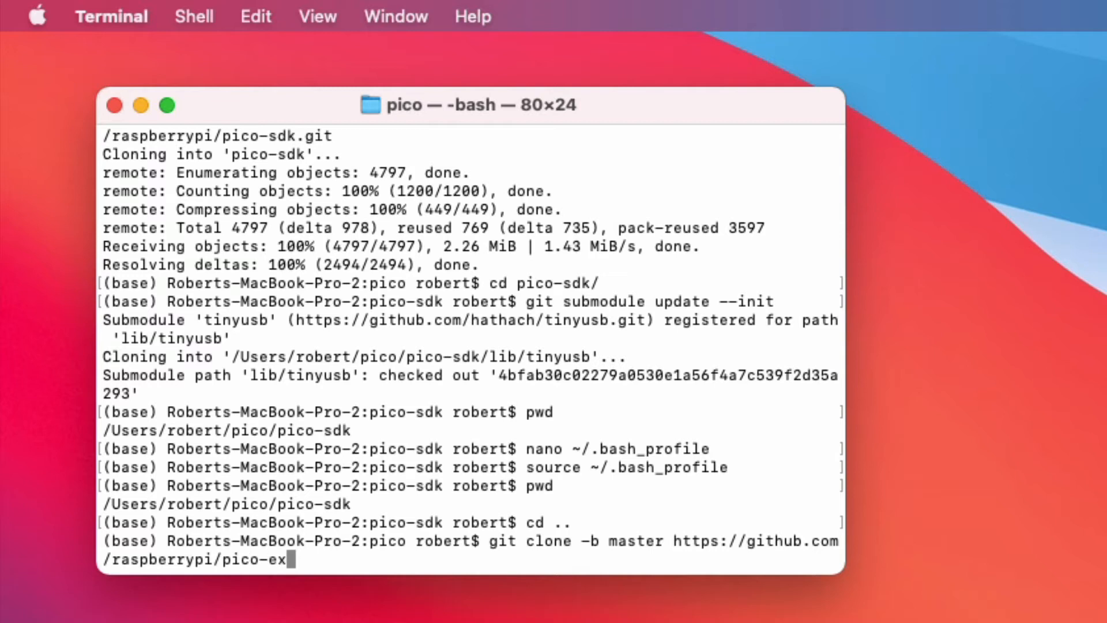
pyautogui.write('amples.git')
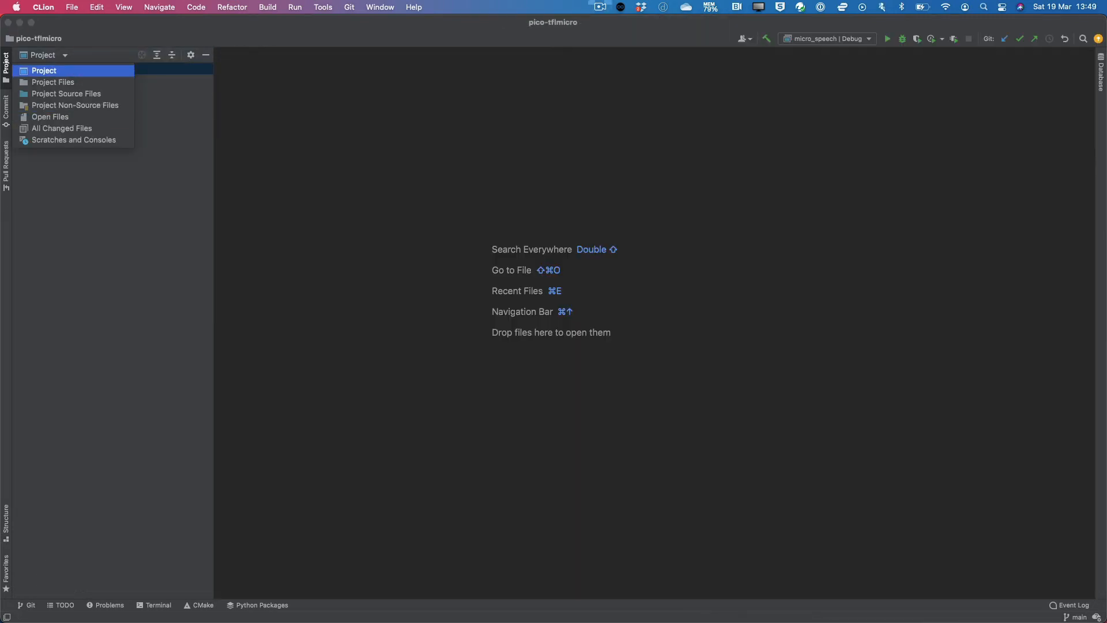
# - Select ~/pico/pico-examples in CLion's Open dialog and open it
pyautogui.click(50, 117)
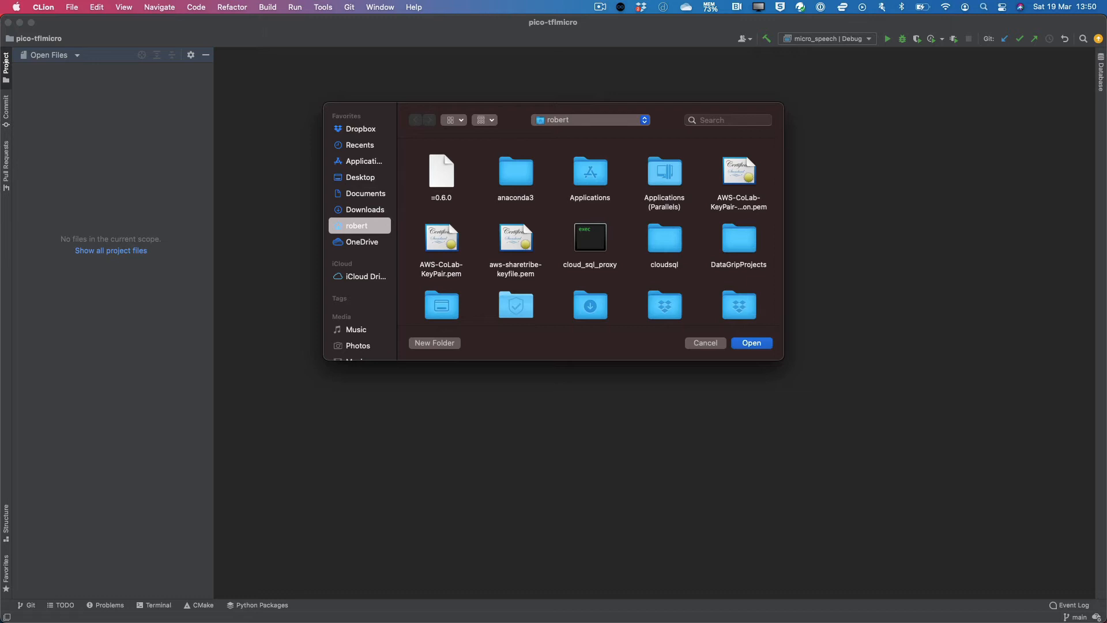
pyautogui.scroll(-3)
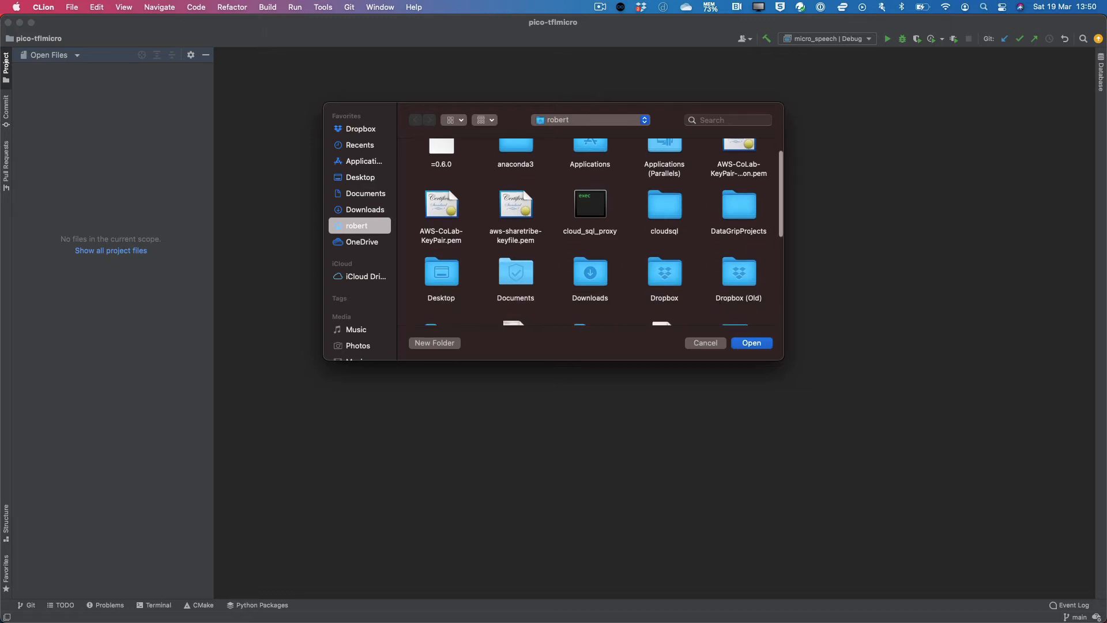
pyautogui.scroll(-3)
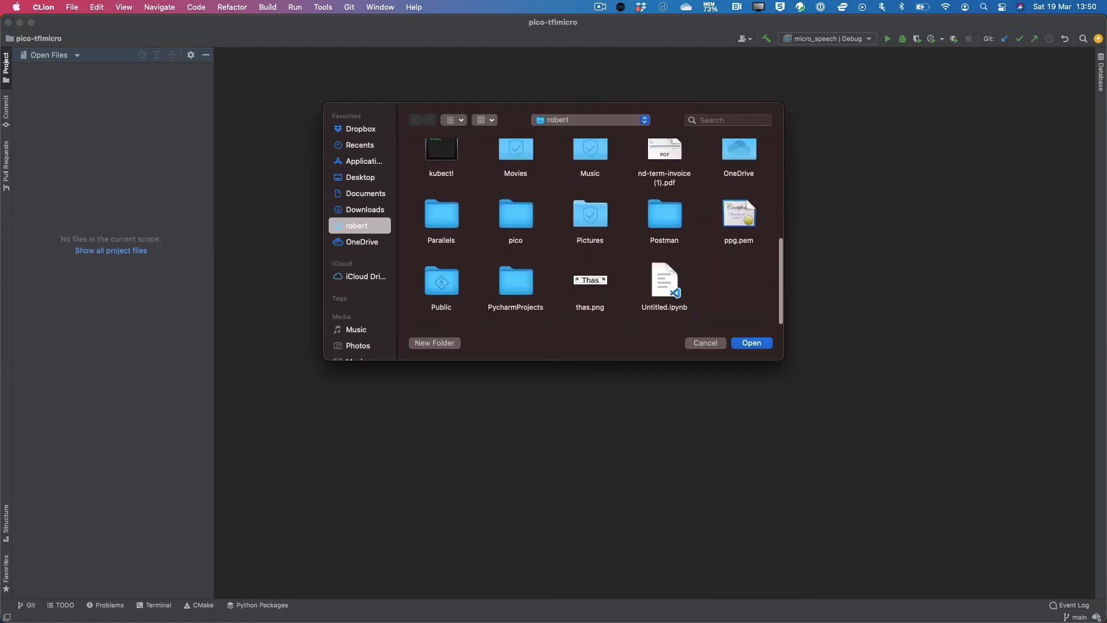
pyautogui.doubleClick(515, 215)
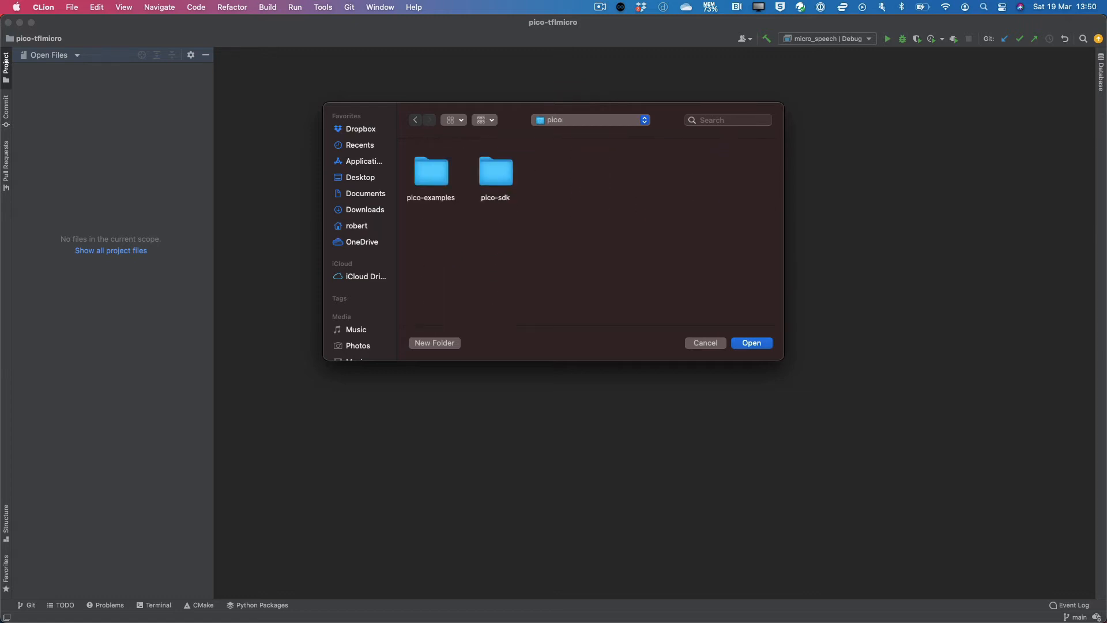
pyautogui.doubleClick(430, 171)
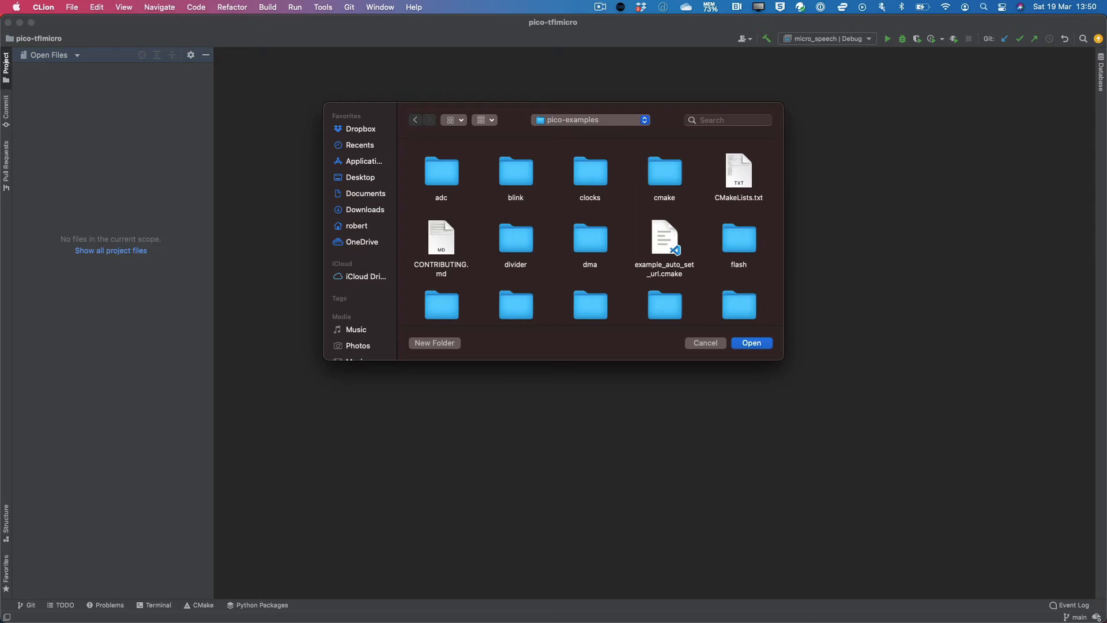
pyautogui.click(750, 343)
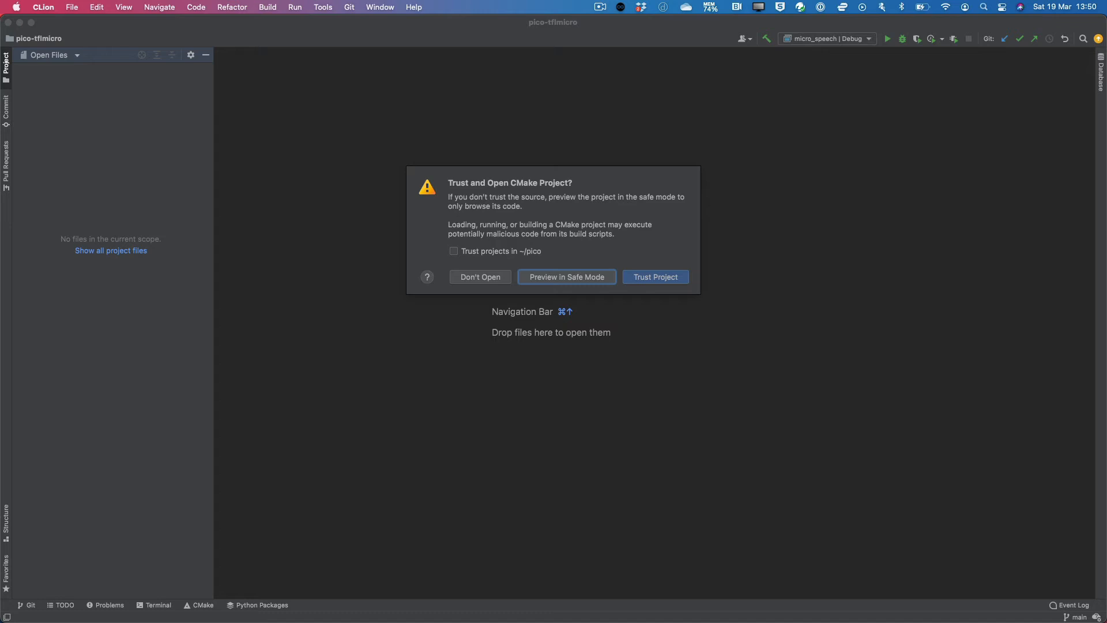
# - Trust all projects in ~/pico and load pico-examples in this window
pyautogui.click(453, 251)
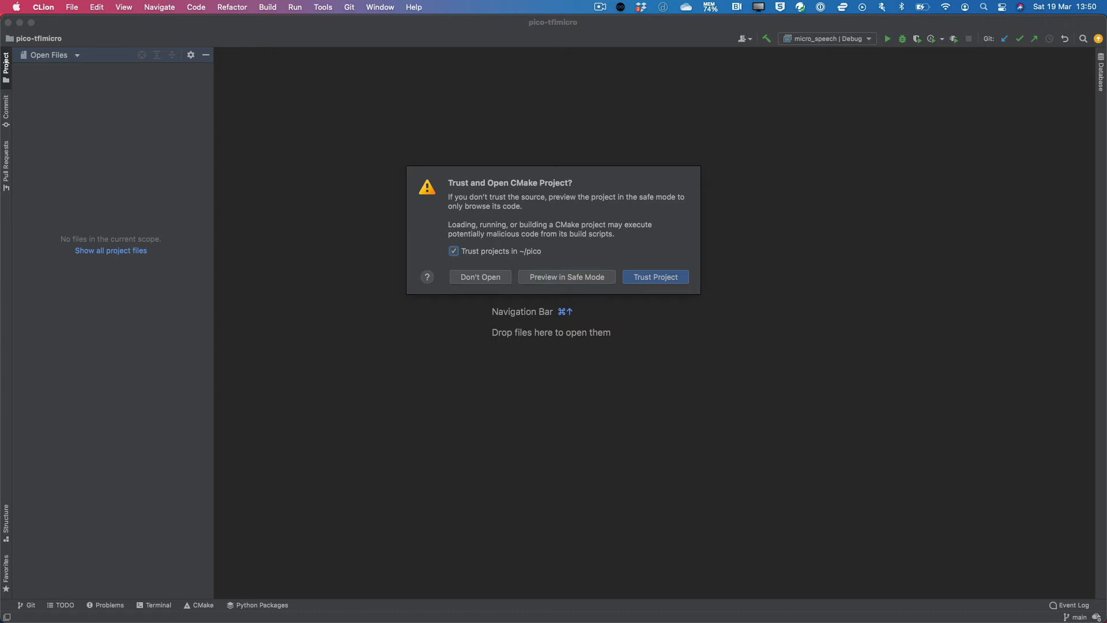
pyautogui.click(654, 277)
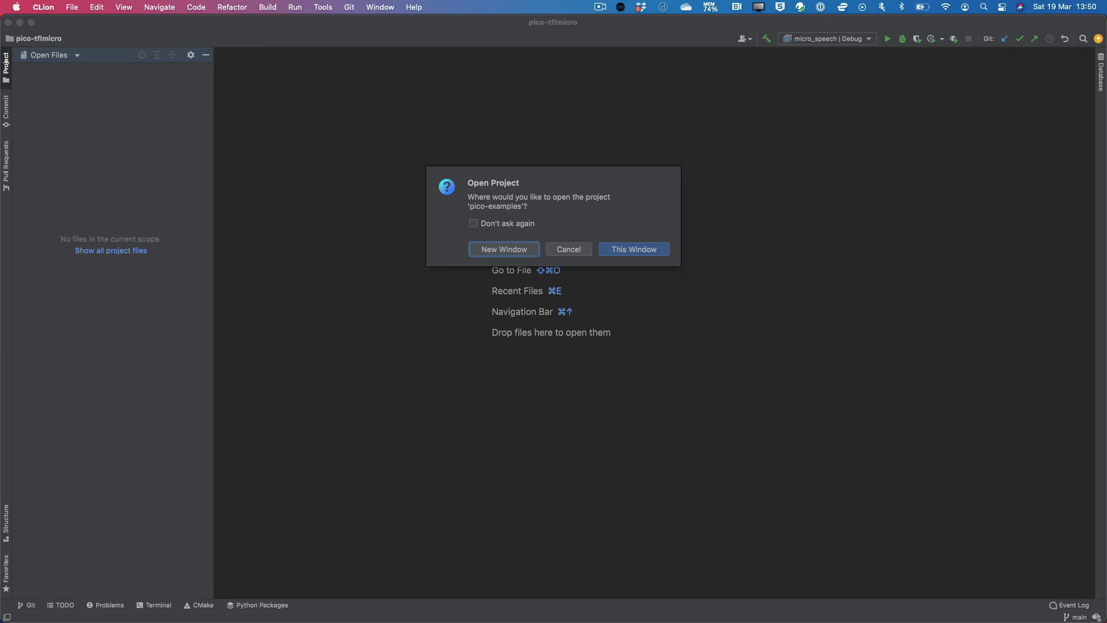
pyautogui.click(633, 248)
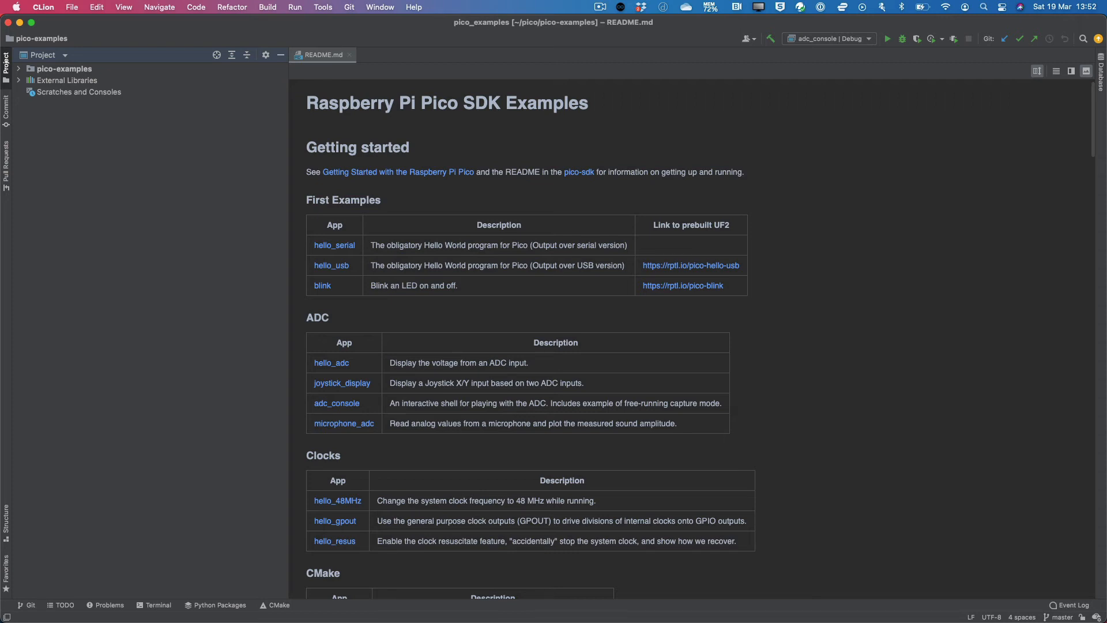
# - Add PICO_SDK_PATH=~/pico/pico-sdk to the Debug CMake profile's environment variables
pyautogui.click(42, 6)
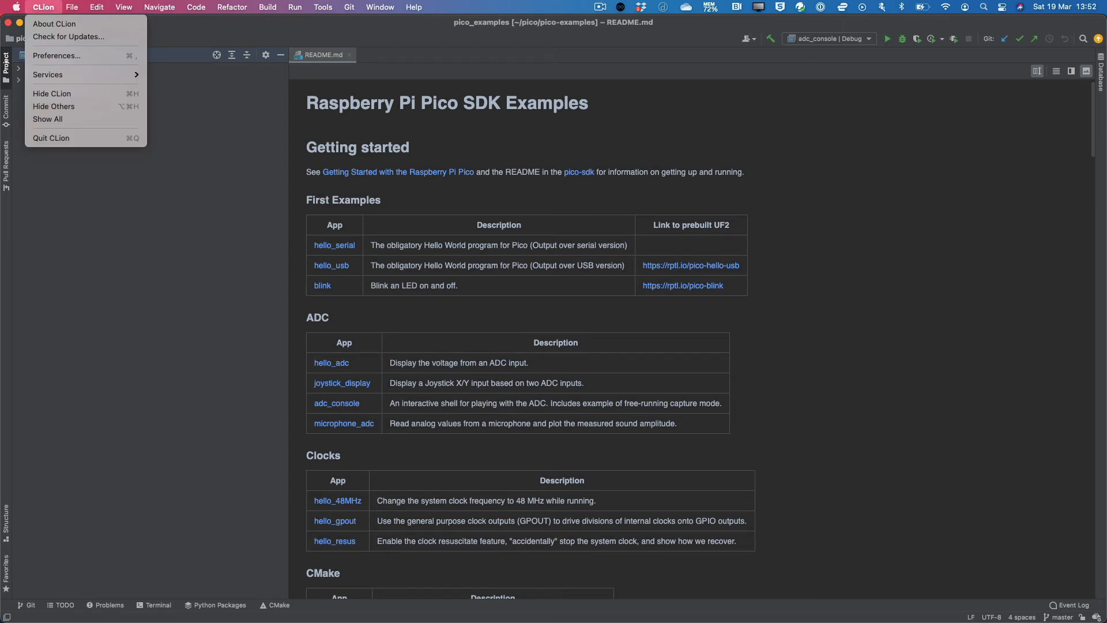
pyautogui.moveTo(56, 23)
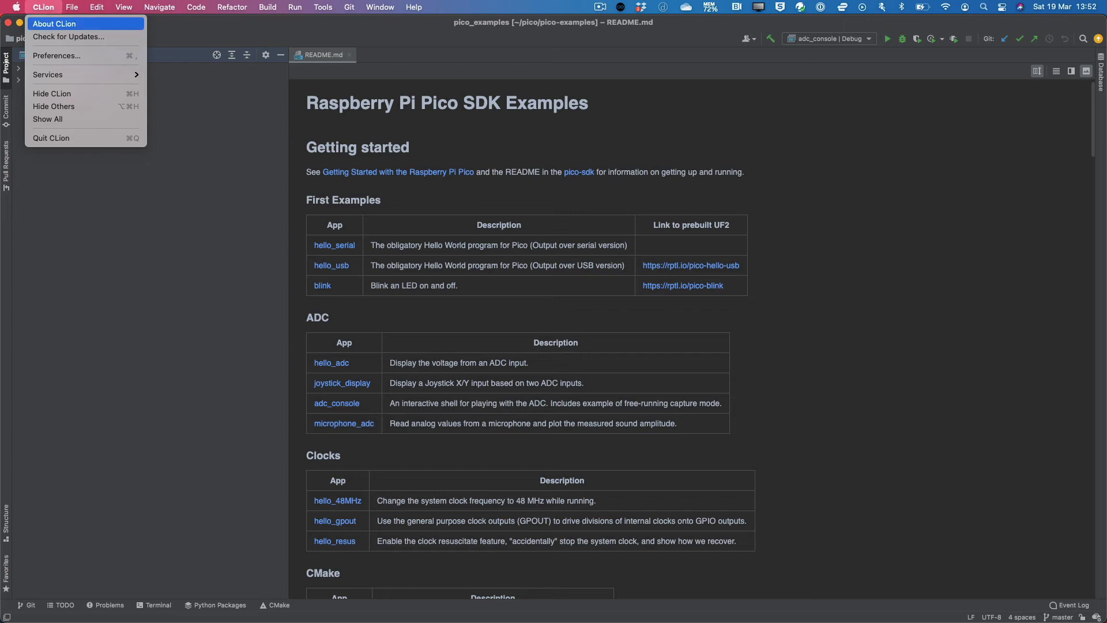
pyautogui.click(42, 7)
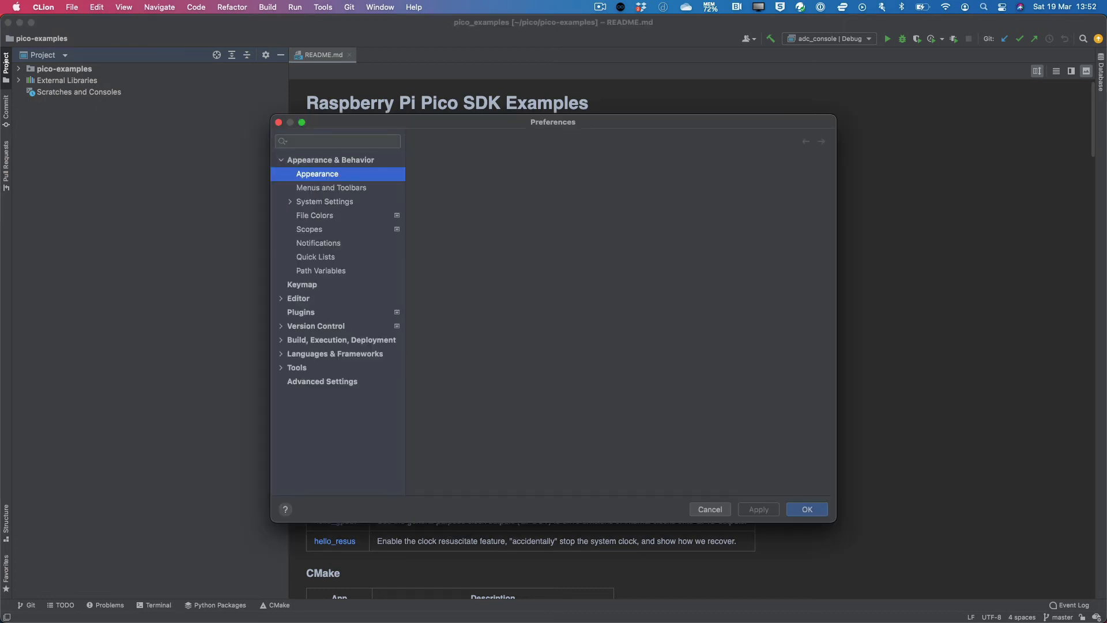
pyautogui.click(317, 174)
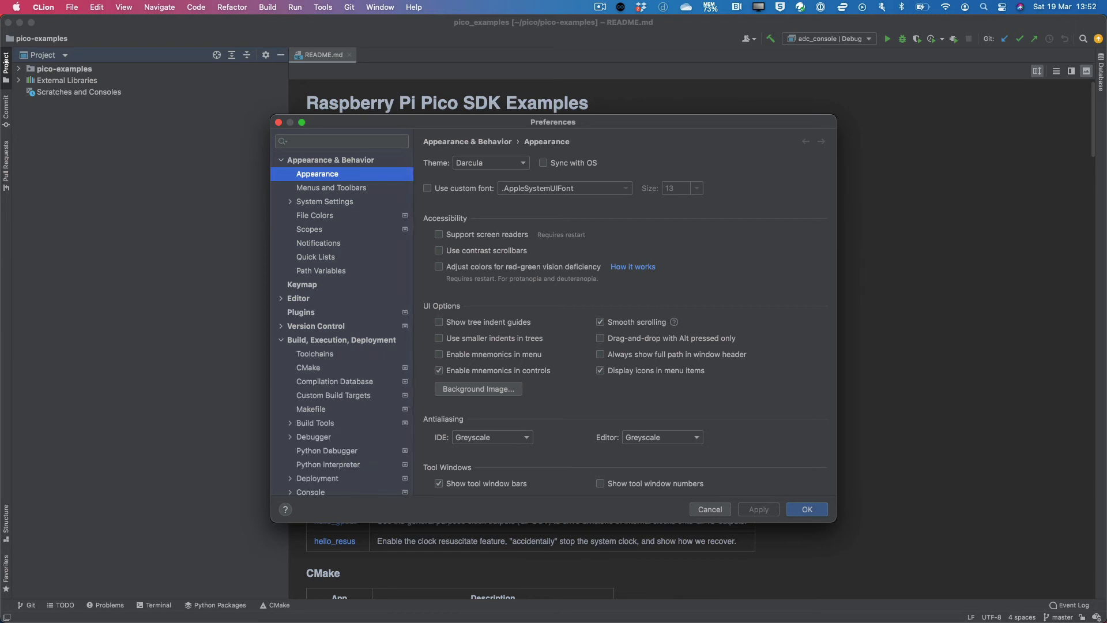
pyautogui.click(308, 368)
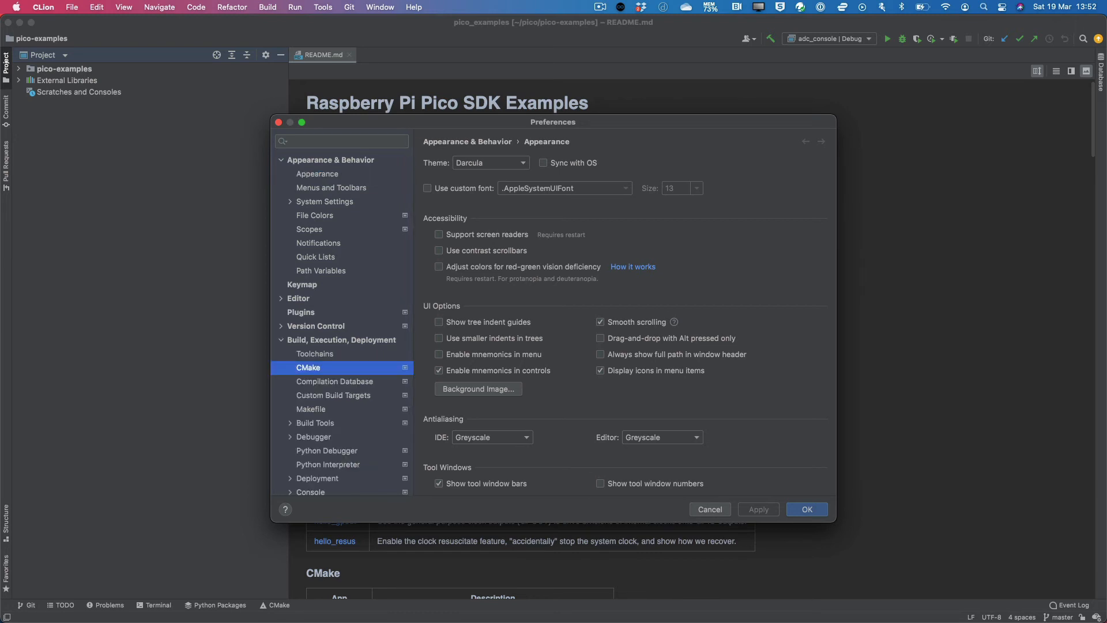
pyautogui.click(308, 367)
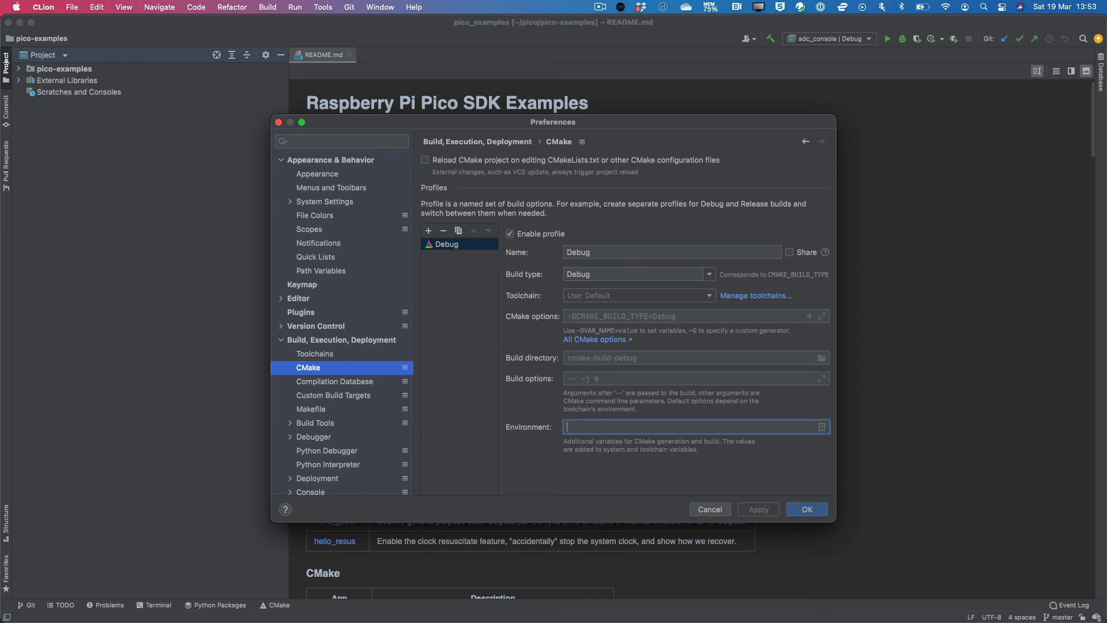
pyautogui.write('PICO_SDK_PATH=')
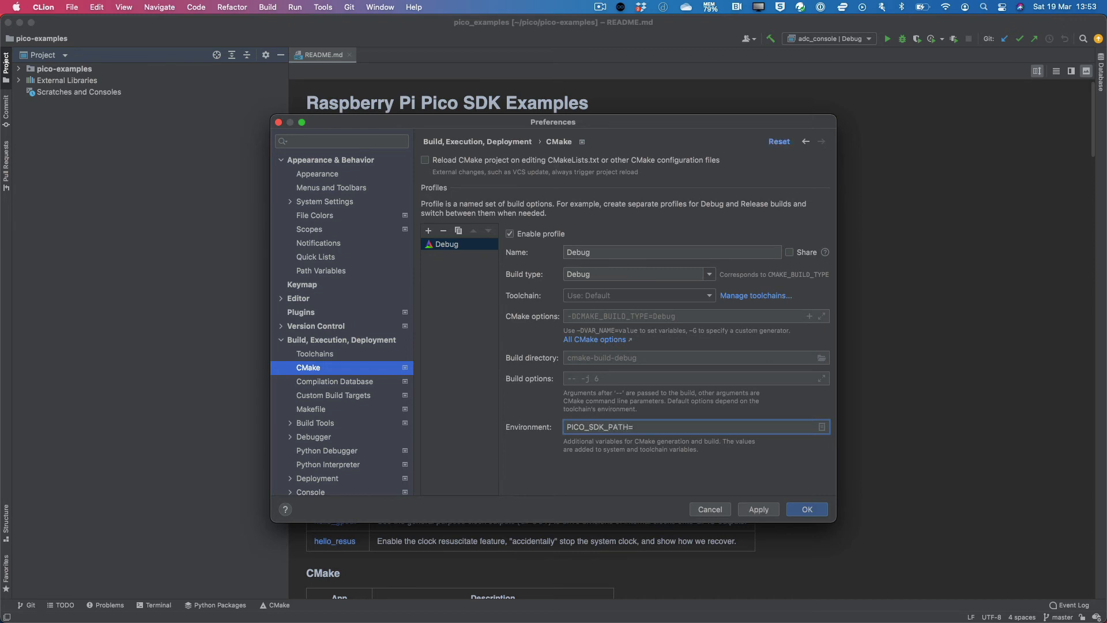
pyautogui.write('~/pico/pico-sdk')
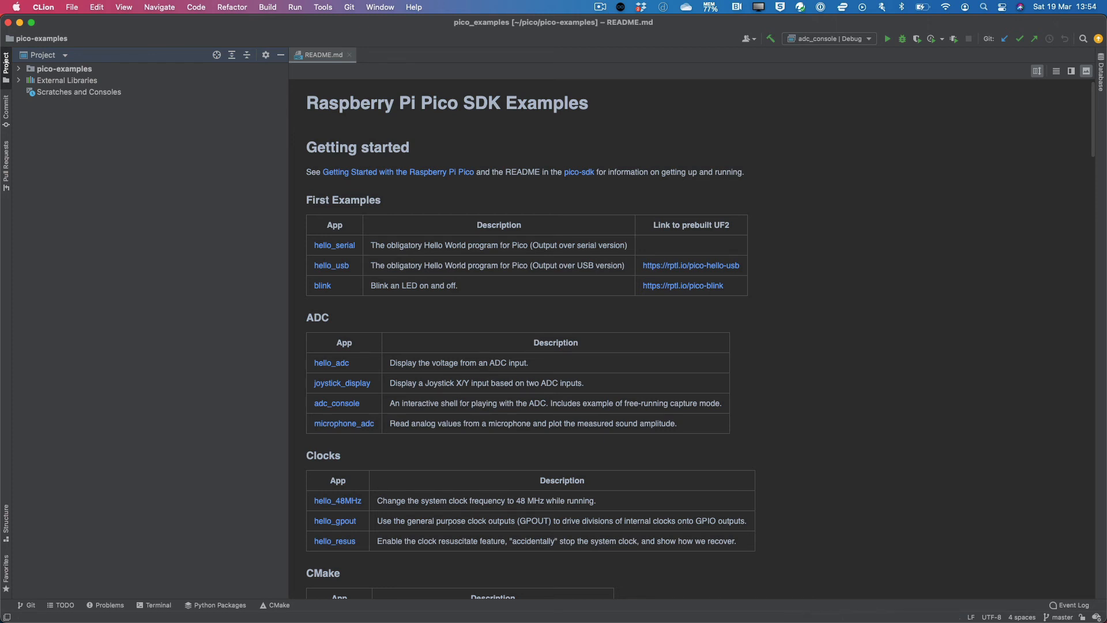
# - Show the CMake tool window with the Debug reload output and Pico SDK found
pyautogui.click(273, 604)
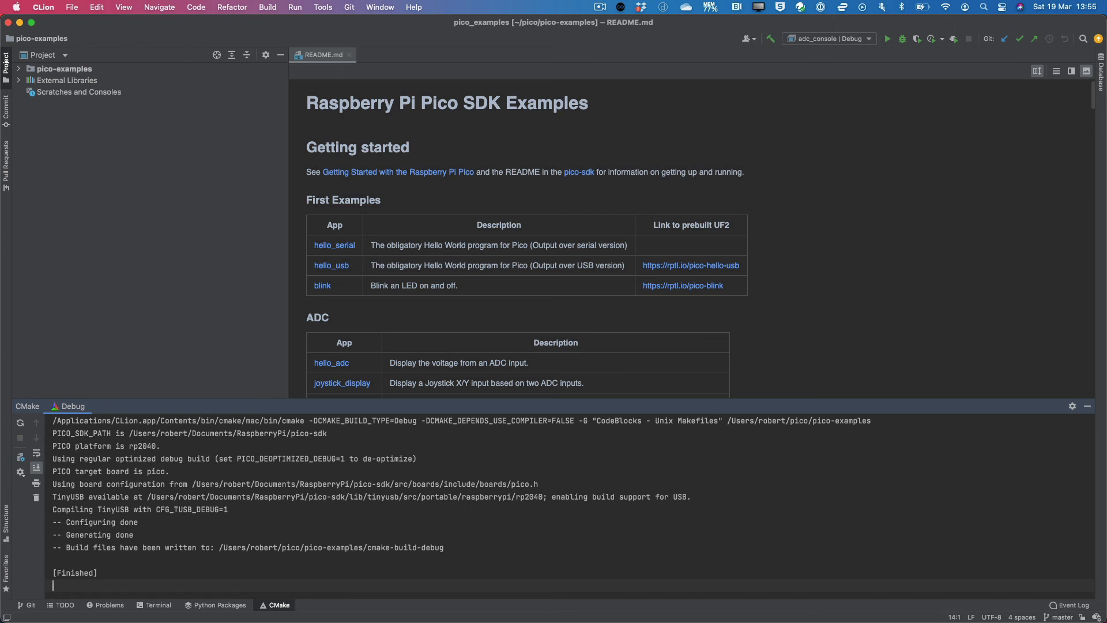
# - Switch the run configuration from adc_console to blink
pyautogui.click(267, 6)
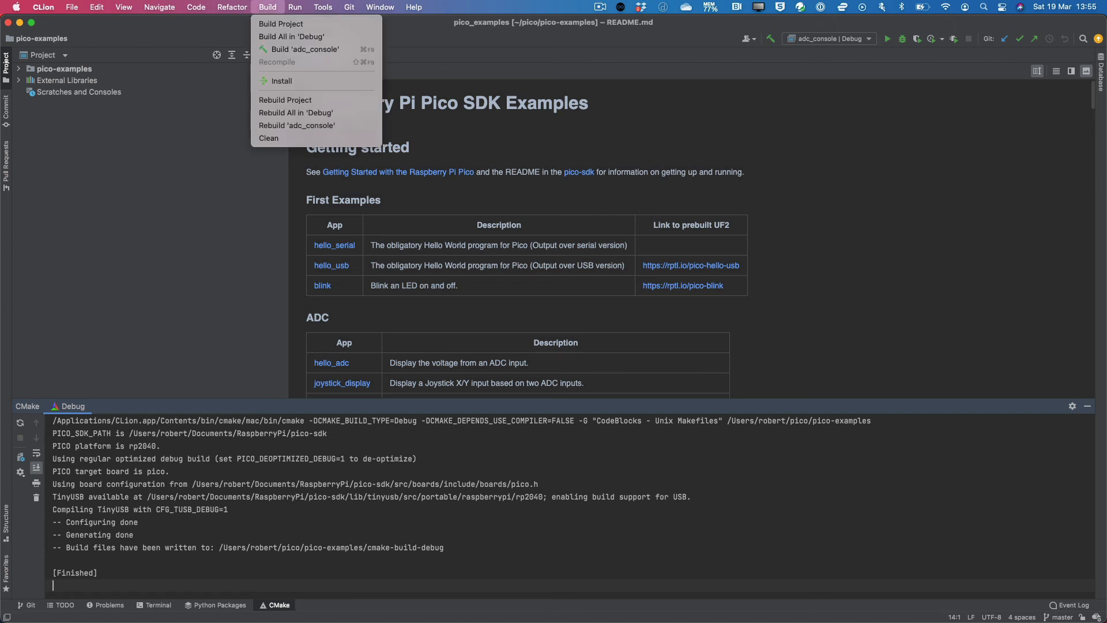
pyautogui.click(267, 7)
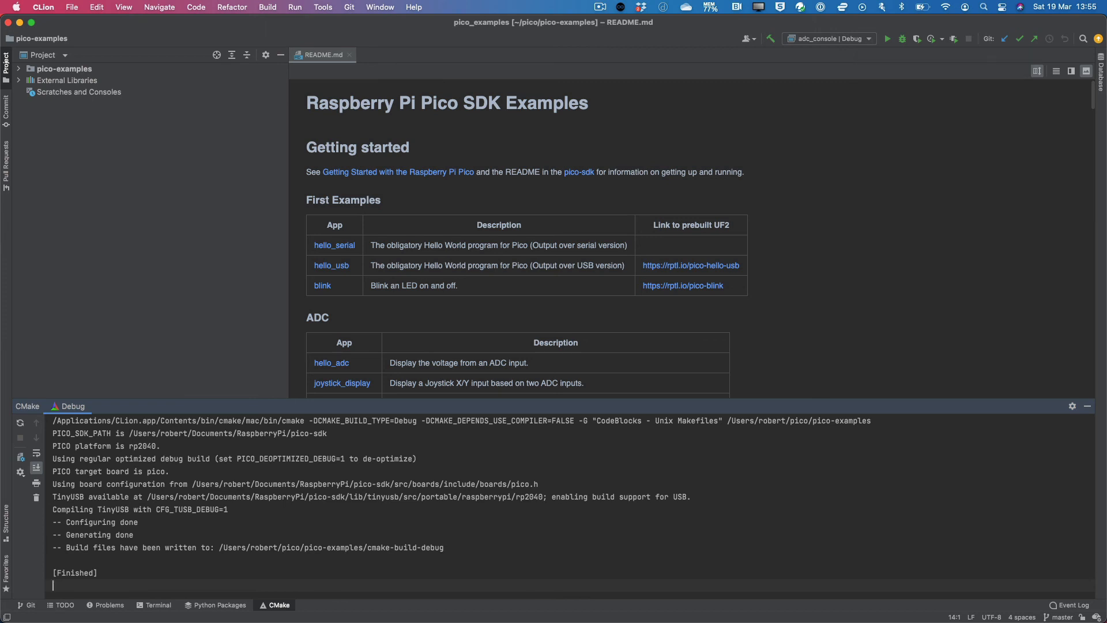
pyautogui.click(829, 38)
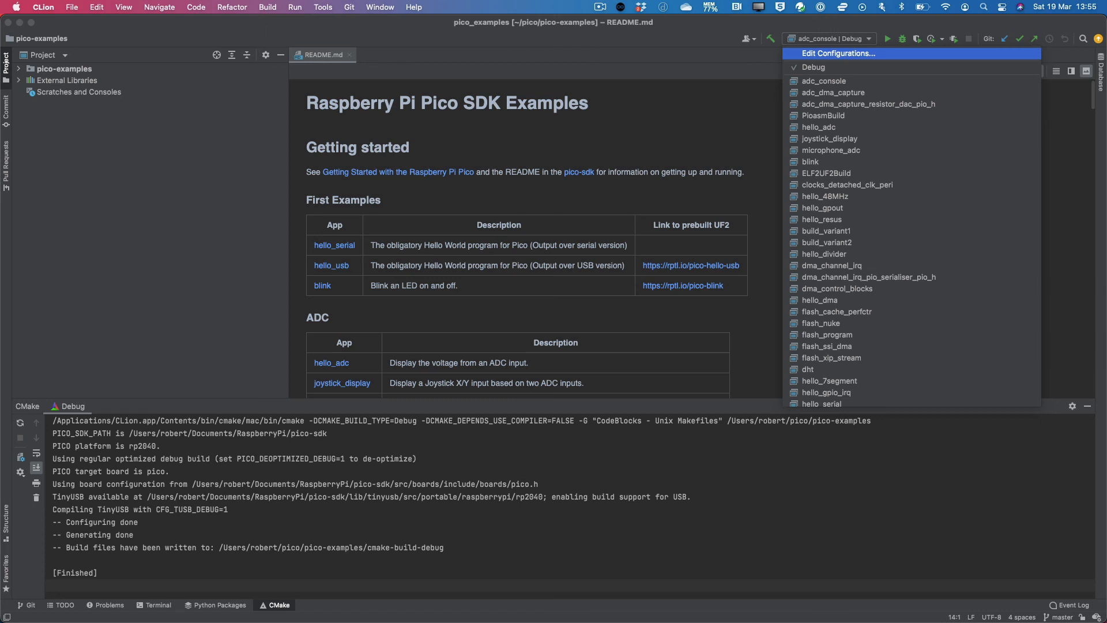
pyautogui.moveTo(809, 161)
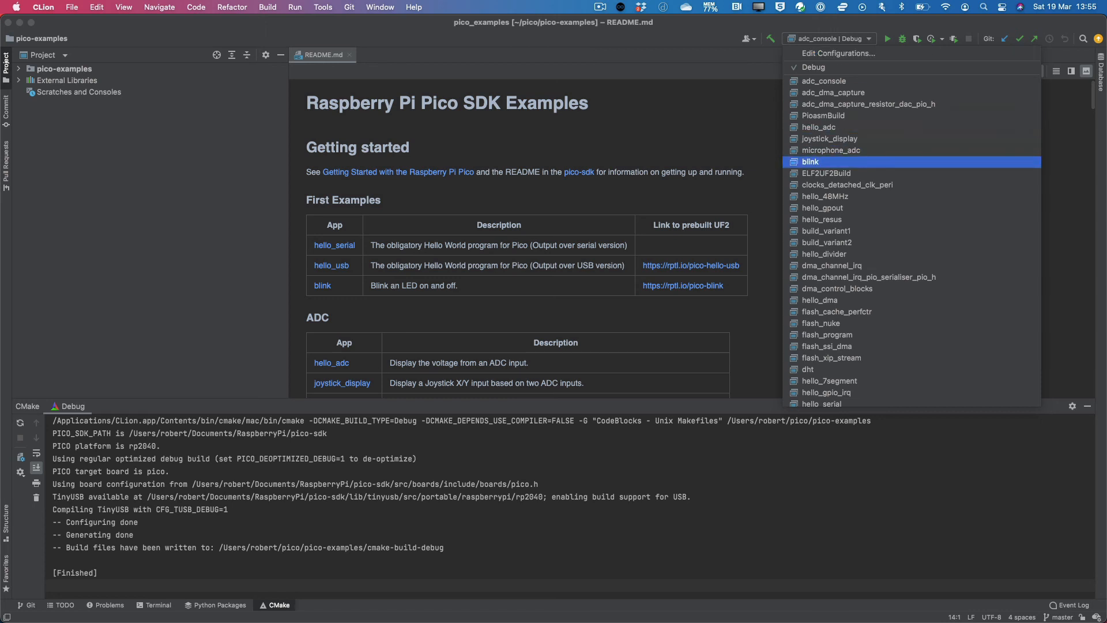
pyautogui.click(810, 161)
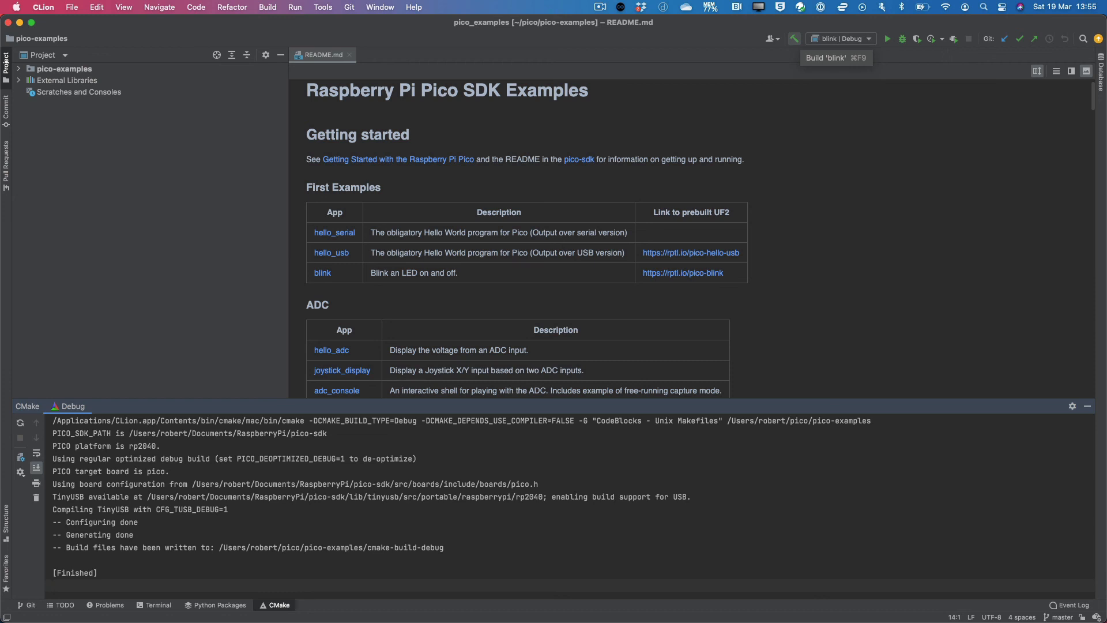
# - Build blink, producing blink.elf, and expand the project root tree
pyautogui.click(902, 39)
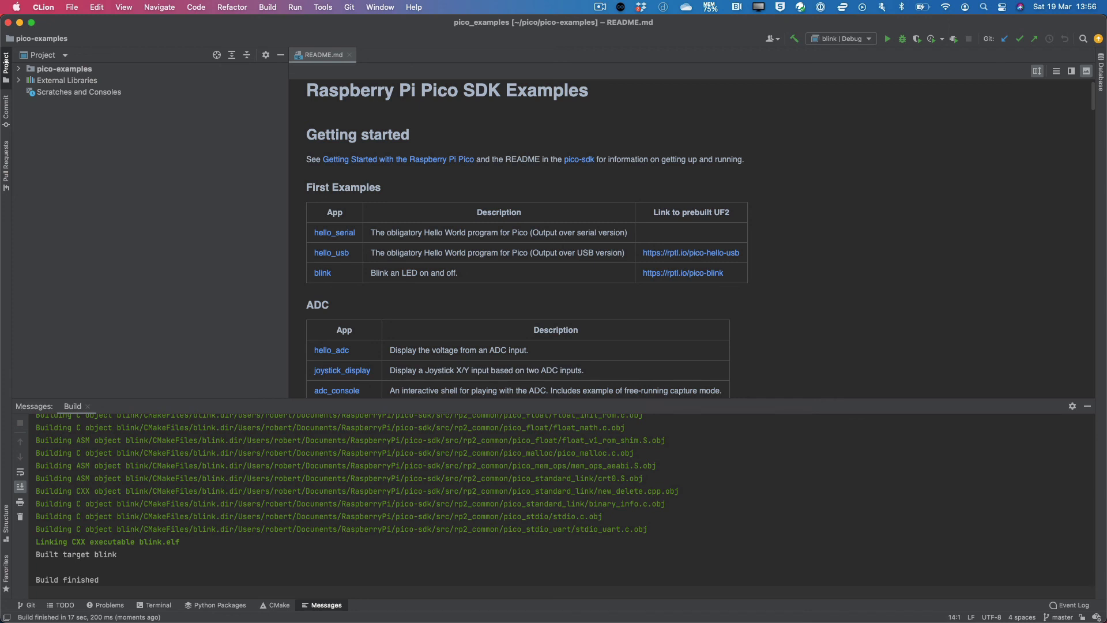
pyautogui.click(19, 69)
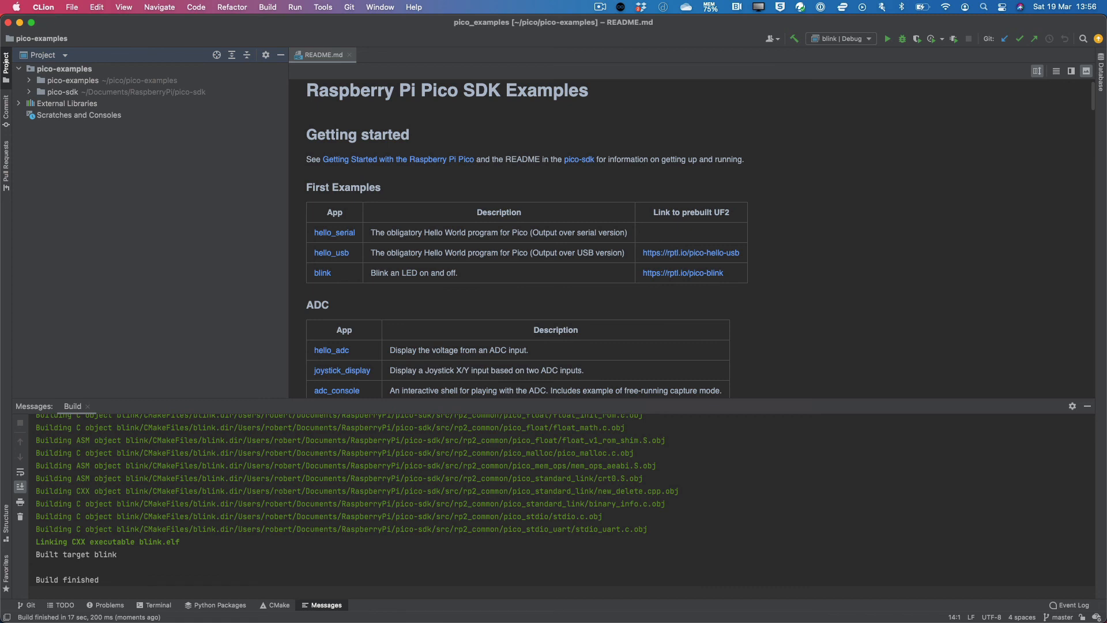
# - Expand pico-examples > cmake-build-debug > blink to list blink.elf, blink.uf2, blink.bin and blink.hex
pyautogui.click(104, 80)
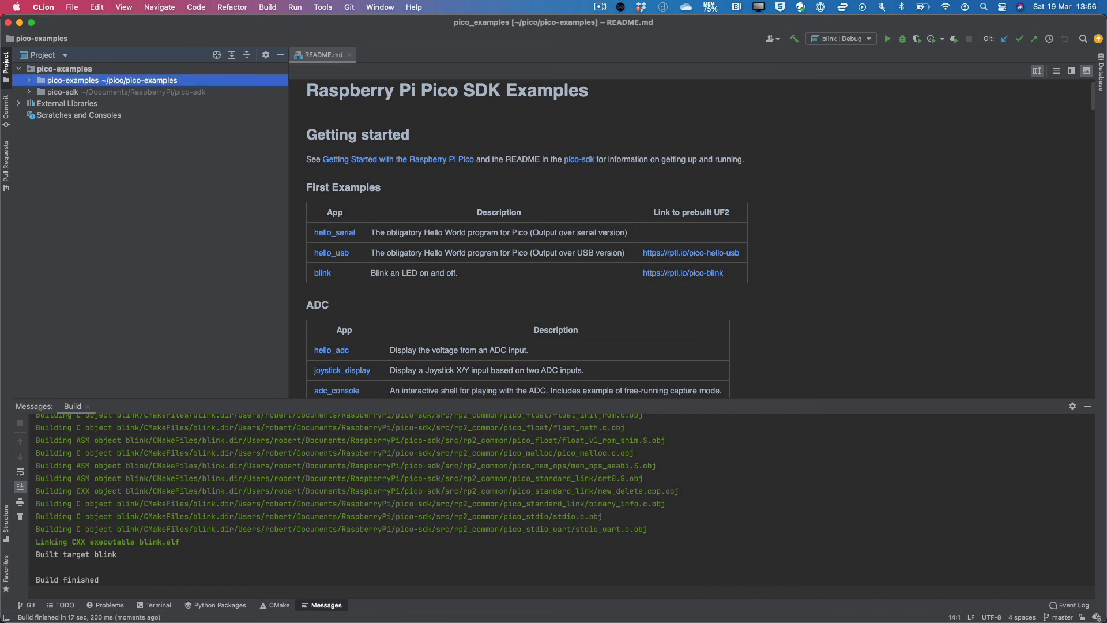
pyautogui.click(28, 79)
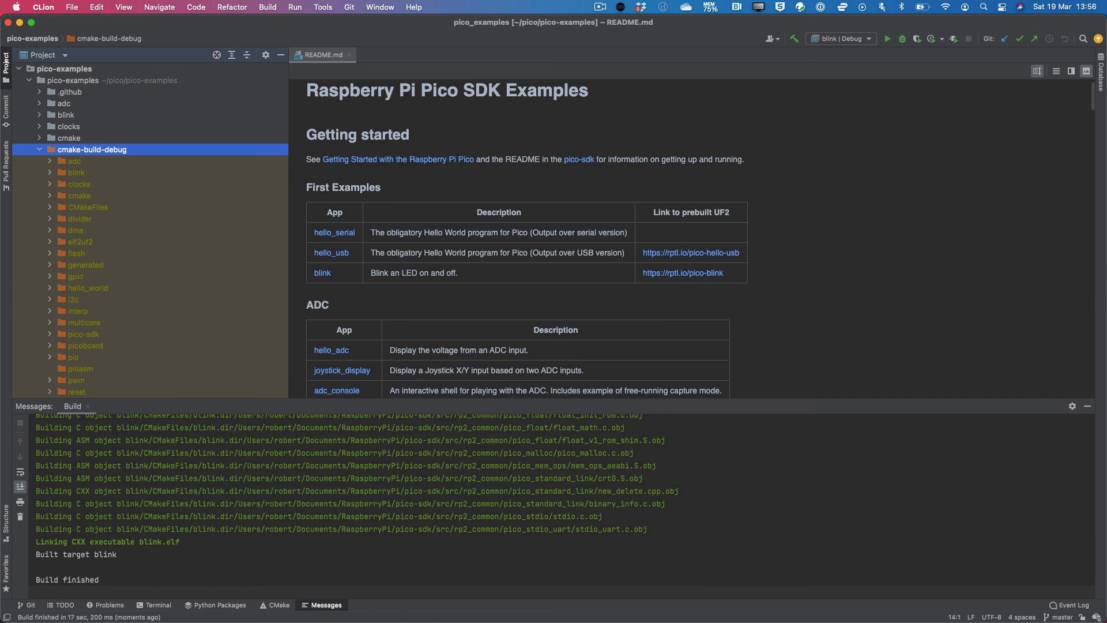
pyautogui.click(50, 172)
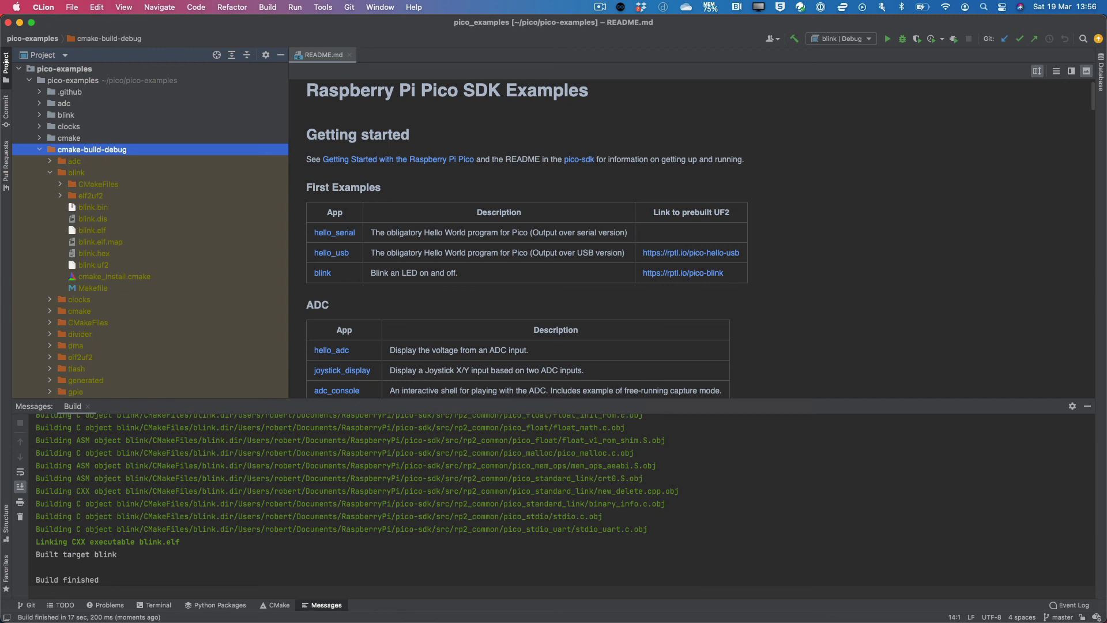